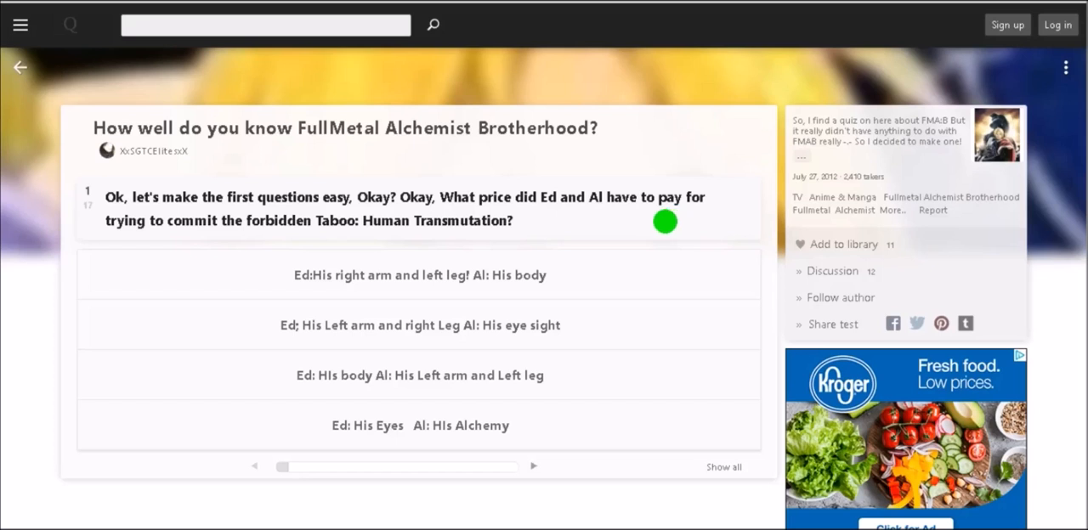
{"action": "mouse_move", "coordinate": [393, 209]}
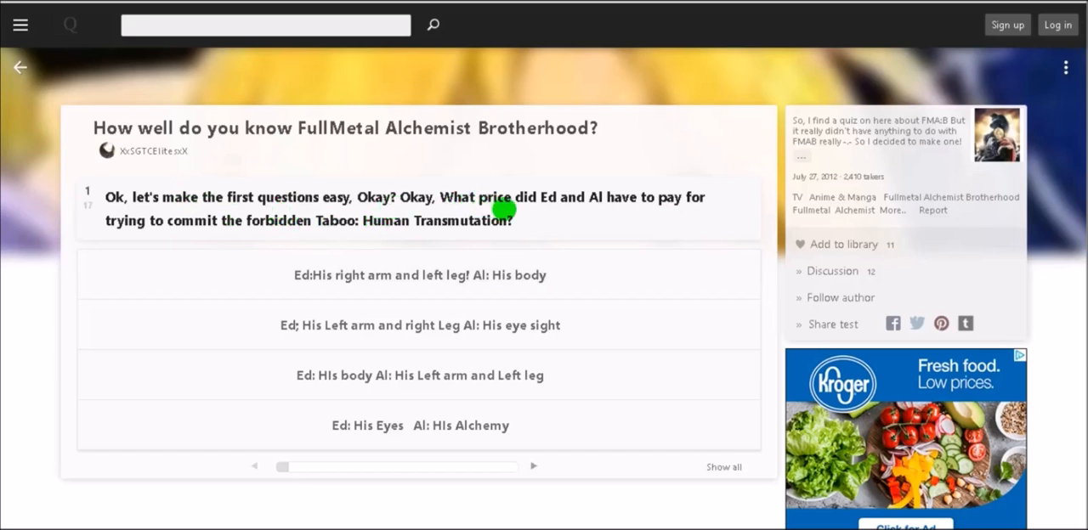
{"action": "mouse_move", "coordinate": [482, 220]}
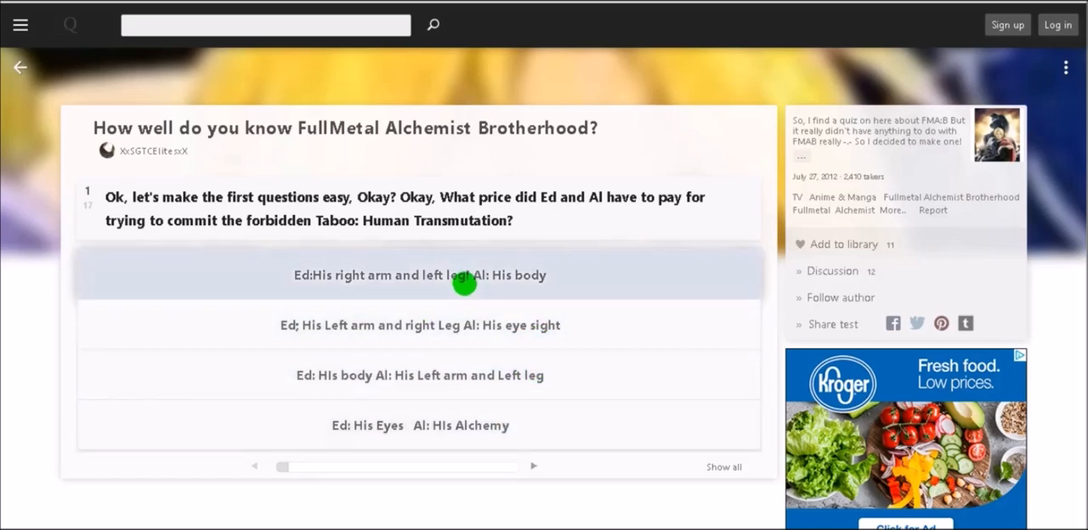
Step: Answer right arm and left leg, joined military at 13, and Greed as first Homunculus
{"action": "left_click", "coordinate": [420, 274]}
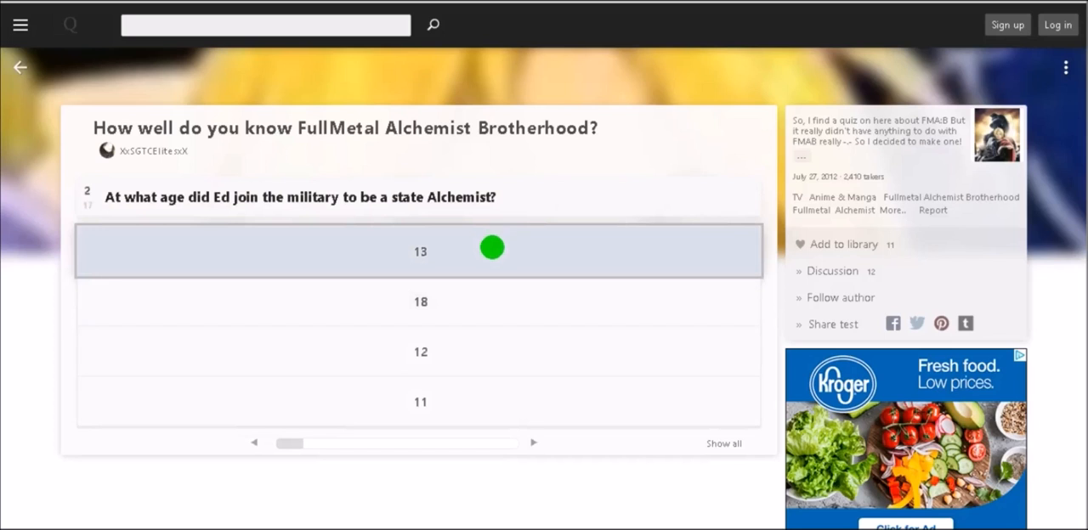
{"action": "mouse_move", "coordinate": [483, 255]}
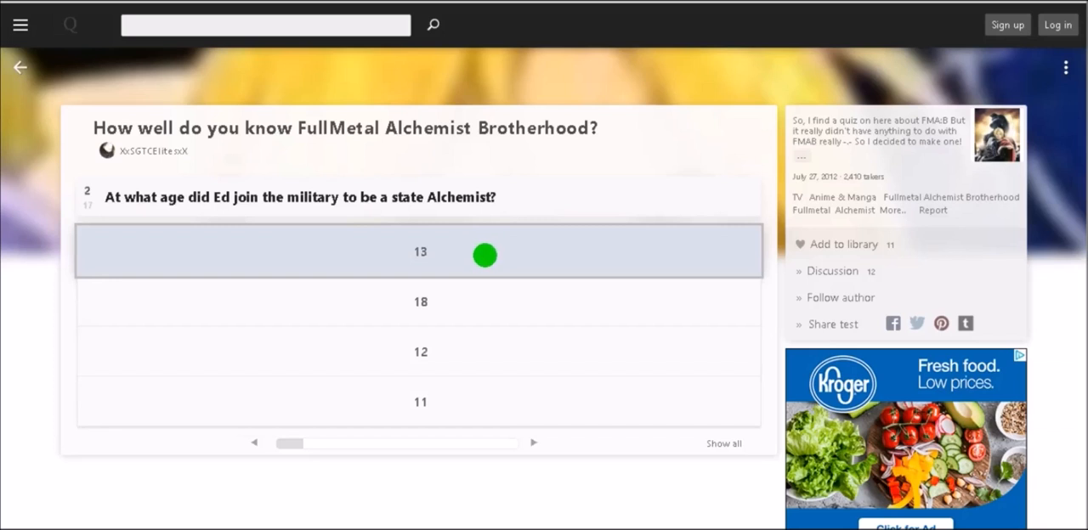
{"action": "left_click", "coordinate": [533, 443]}
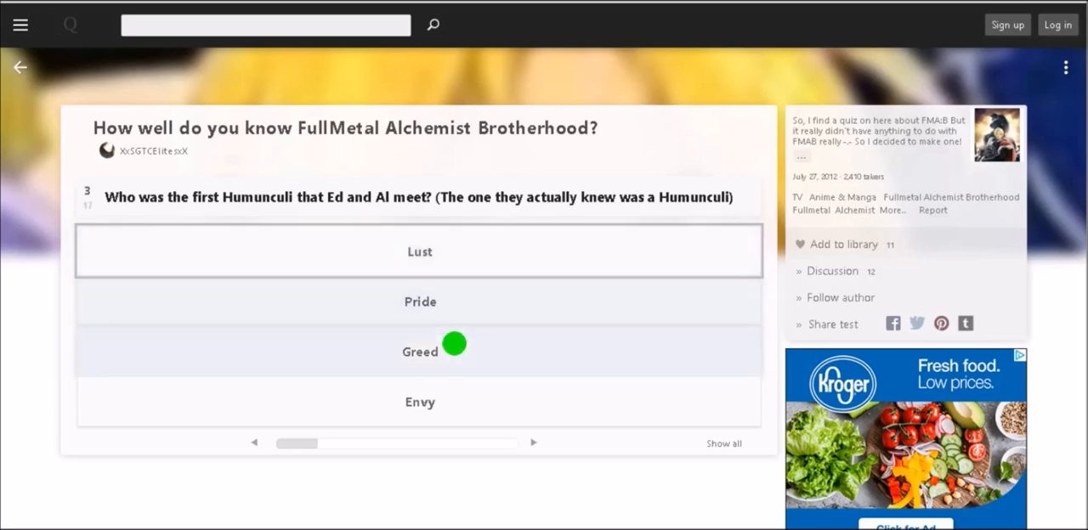
{"action": "left_click", "coordinate": [420, 351]}
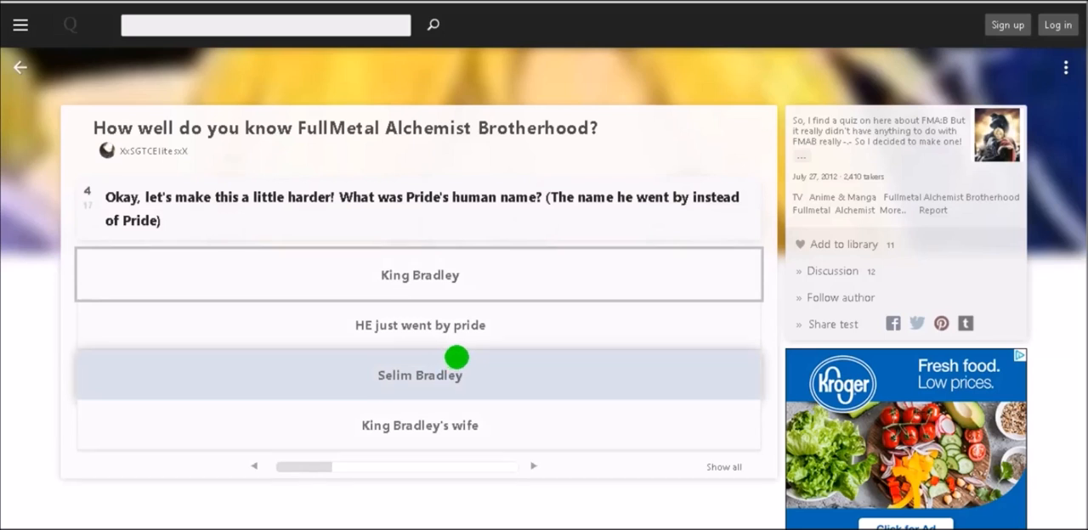
{"action": "mouse_move", "coordinate": [448, 228]}
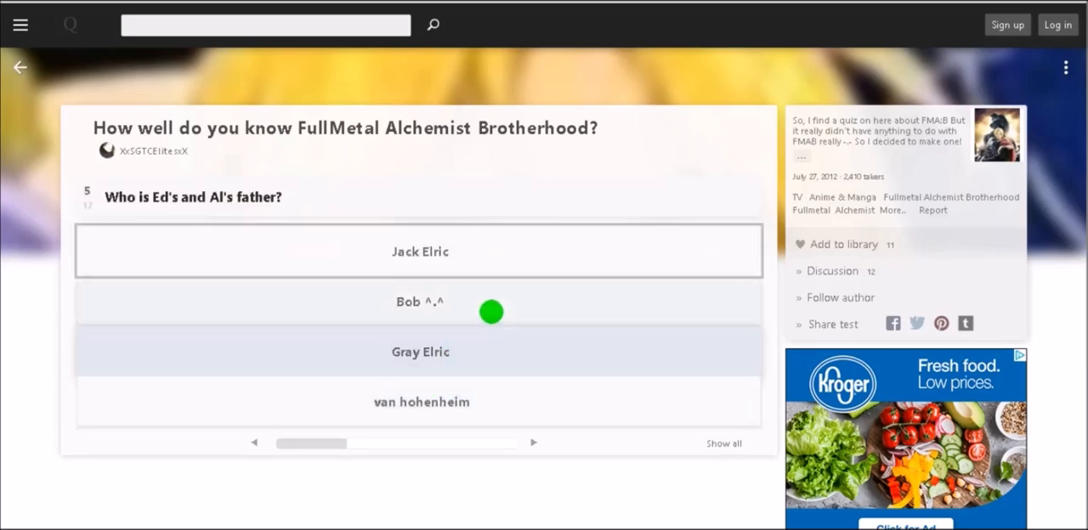
{"action": "mouse_move", "coordinate": [442, 383]}
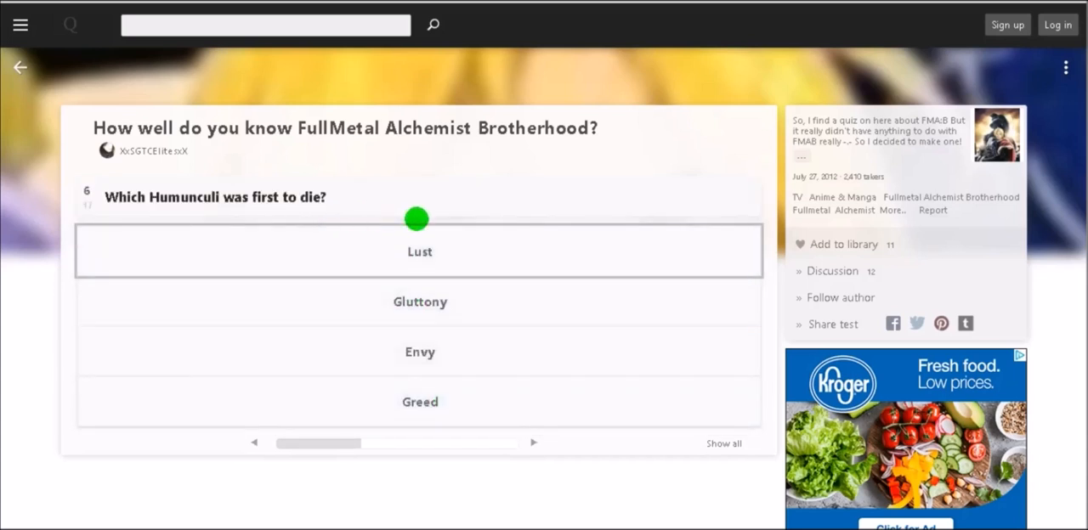
{"action": "mouse_move", "coordinate": [419, 302]}
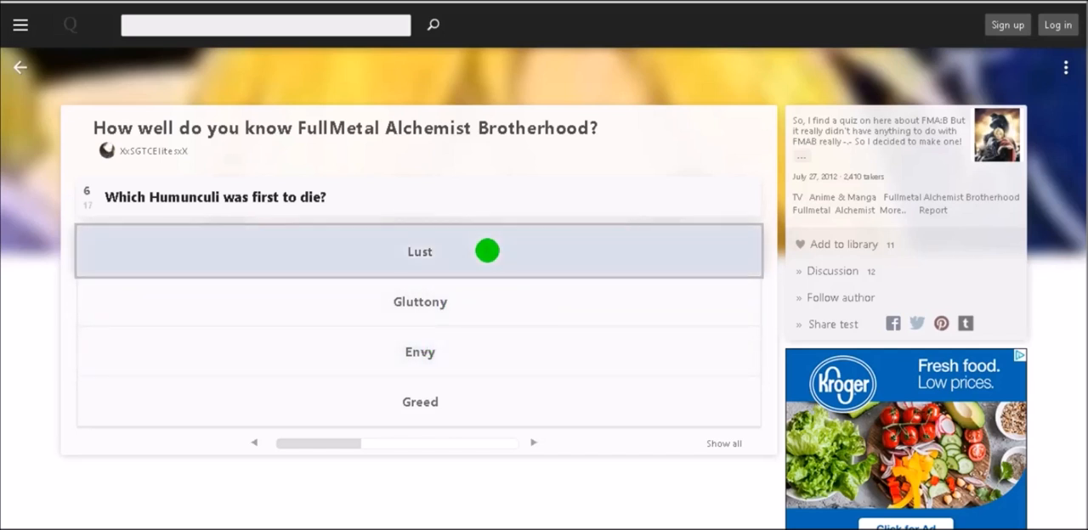
Step: Answer Lust as the first Homunculus to die and Iron-blood Alchemist for Scar's family
{"action": "left_click", "coordinate": [419, 250]}
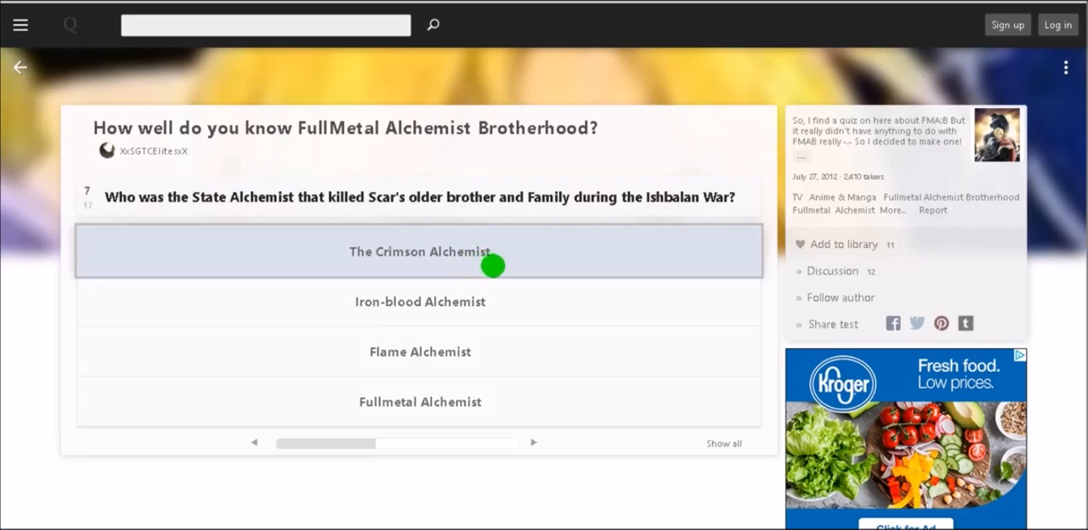
{"action": "mouse_move", "coordinate": [332, 211]}
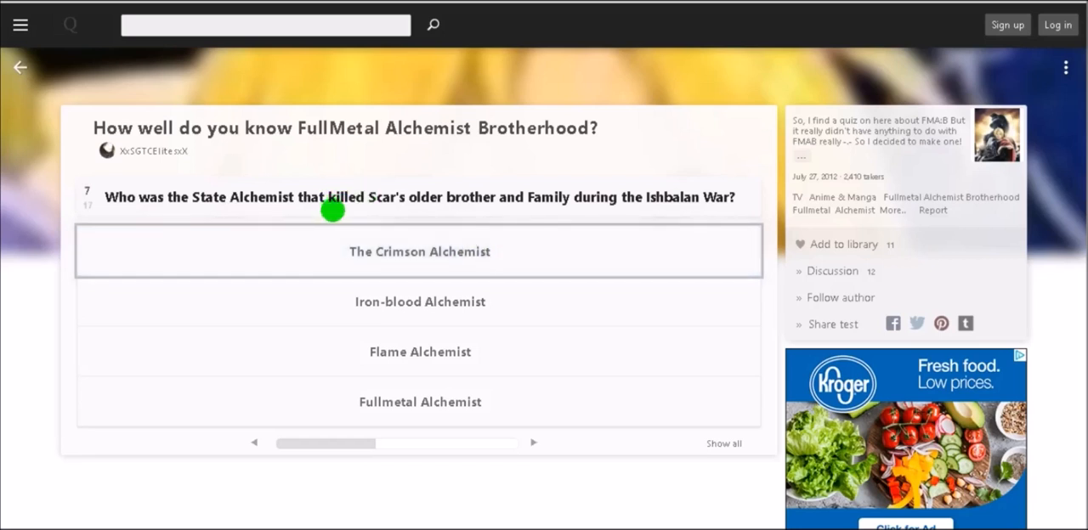
{"action": "mouse_move", "coordinate": [384, 210]}
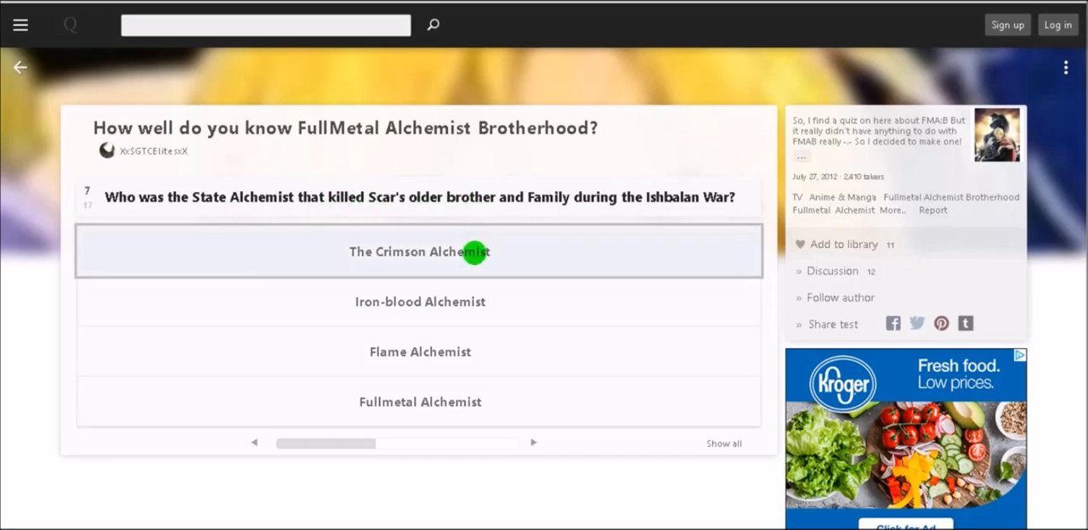
{"action": "mouse_move", "coordinate": [468, 293]}
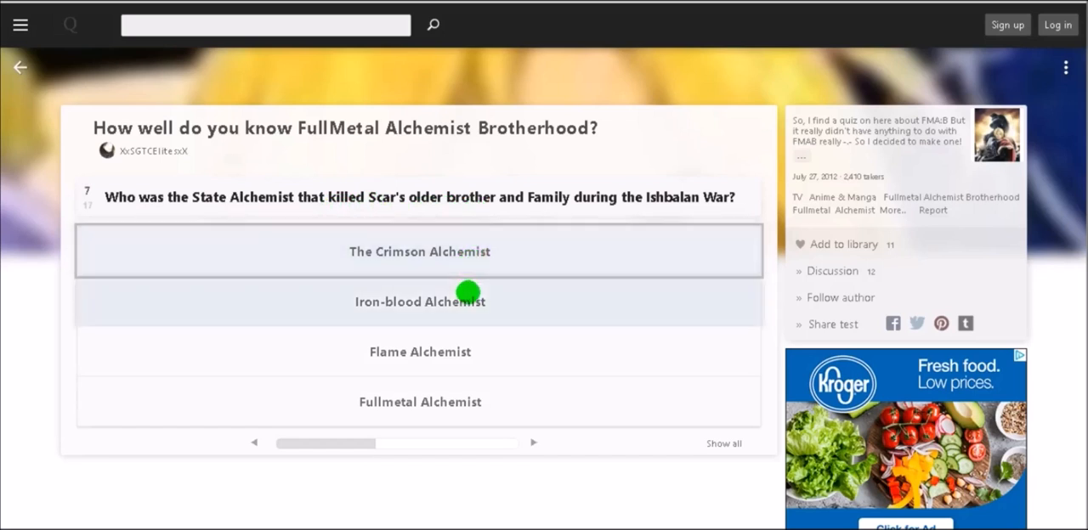
{"action": "mouse_move", "coordinate": [464, 320]}
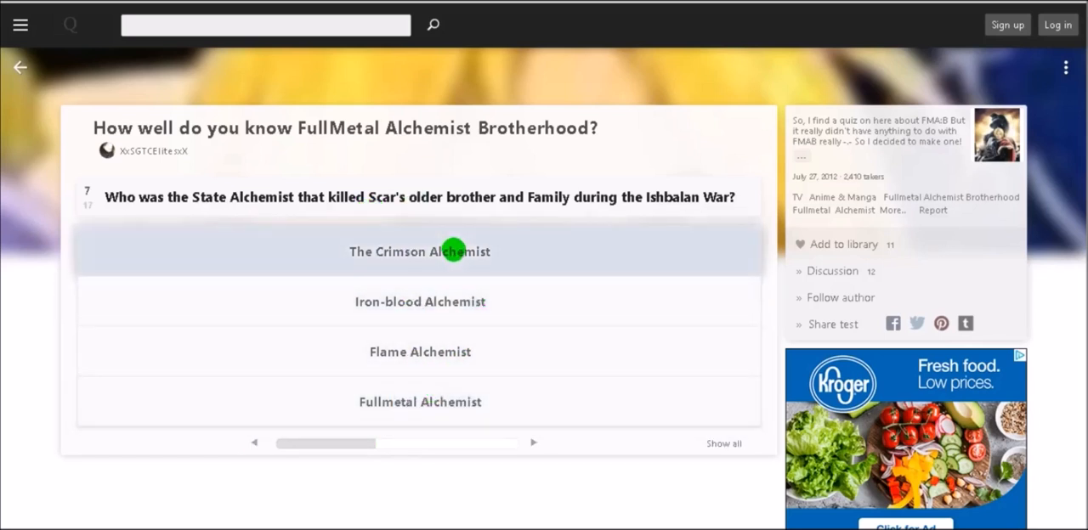
{"action": "mouse_move", "coordinate": [434, 302]}
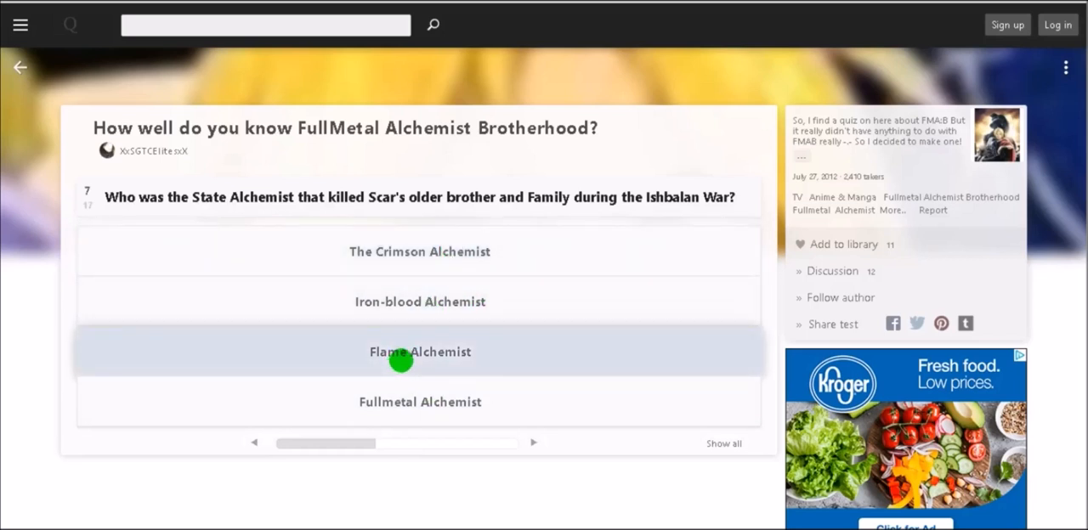
{"action": "mouse_move", "coordinate": [419, 402]}
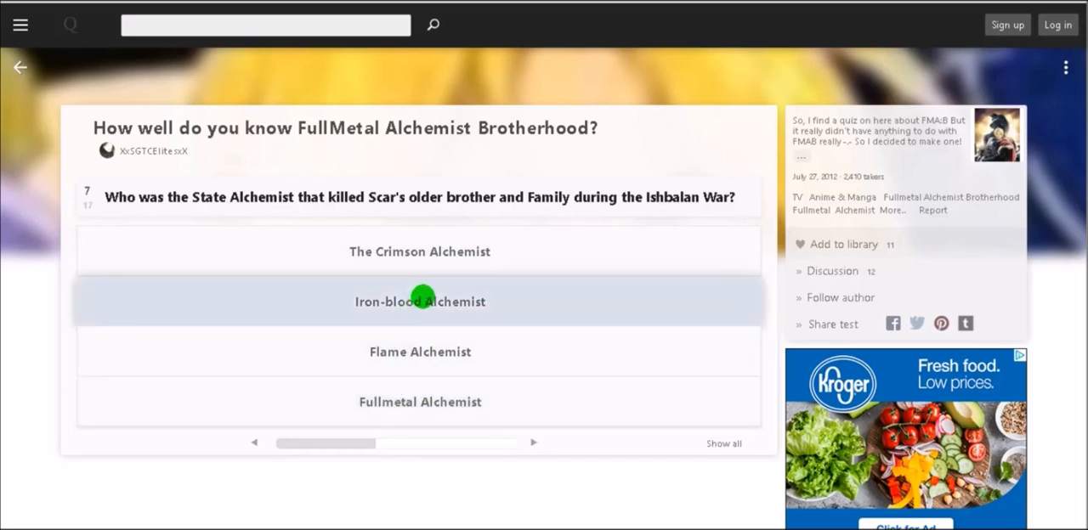
{"action": "left_click", "coordinate": [419, 302]}
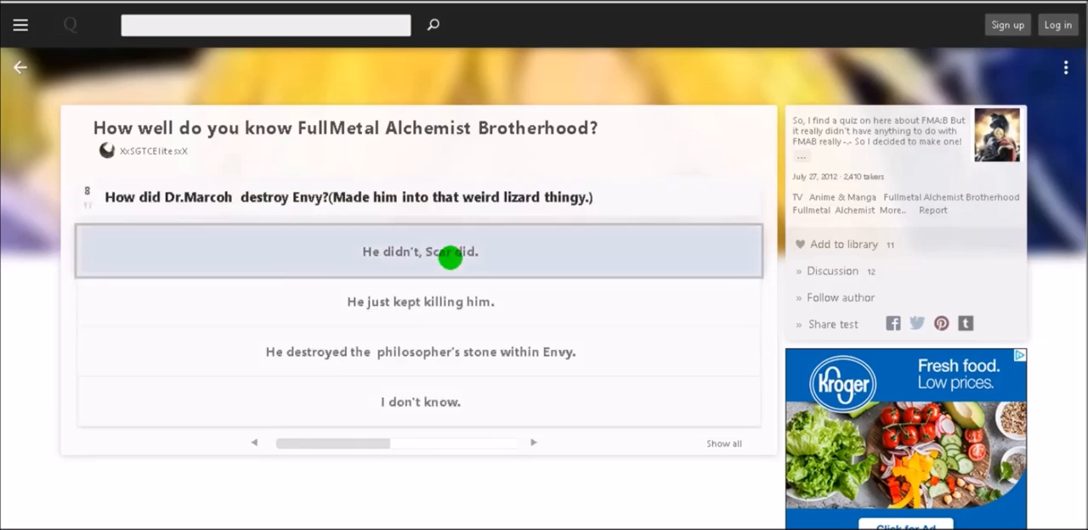
{"action": "mouse_move", "coordinate": [392, 217]}
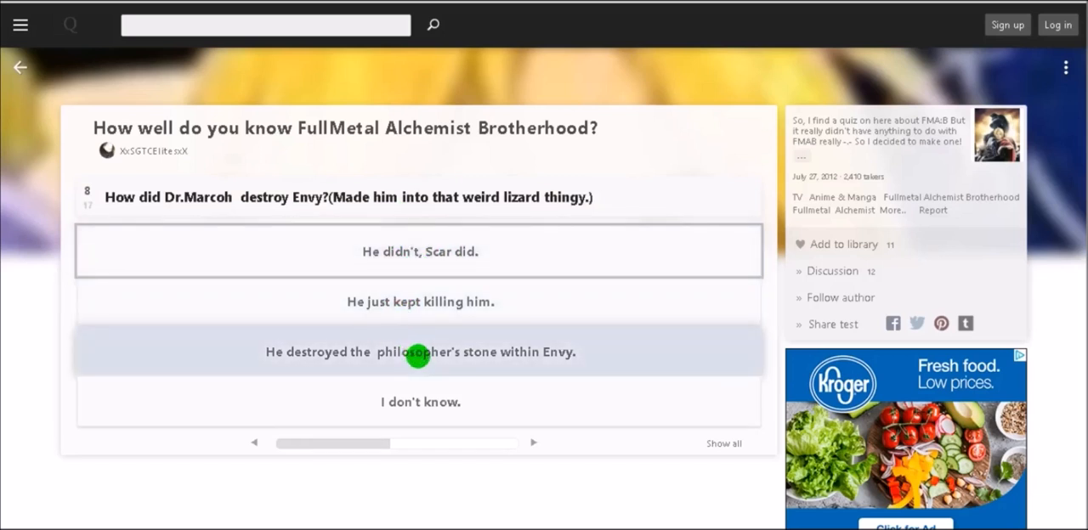
Step: Answer Envy's philosopher's stone destroyed, Al and Envy swallowed, and Greed for Ling's body
{"action": "left_click", "coordinate": [534, 443]}
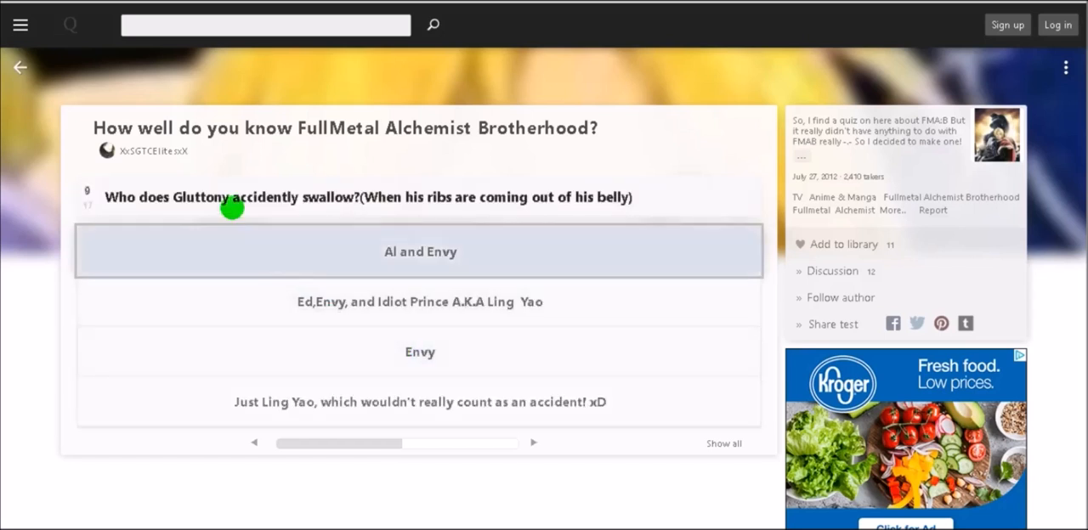
{"action": "mouse_move", "coordinate": [387, 196]}
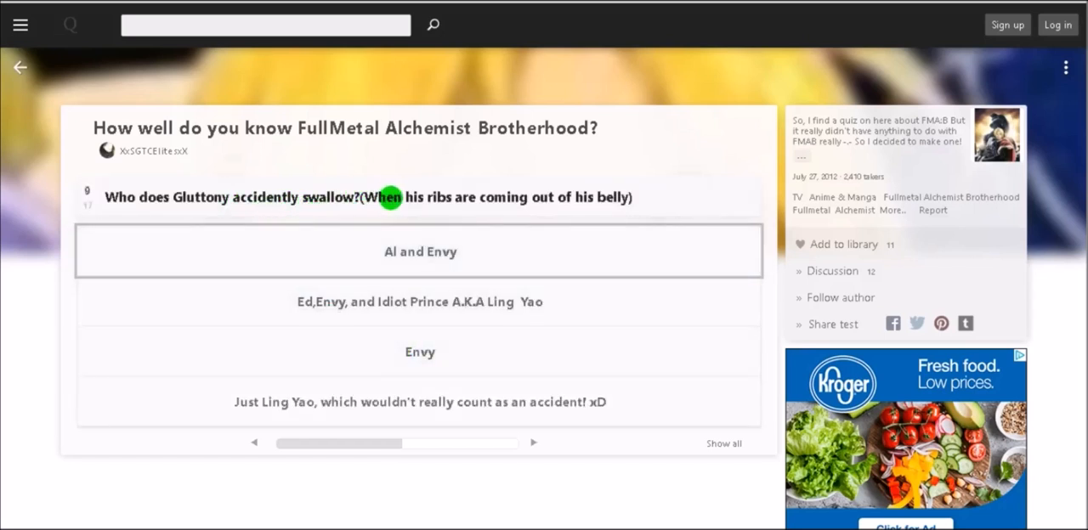
{"action": "mouse_move", "coordinate": [405, 213]}
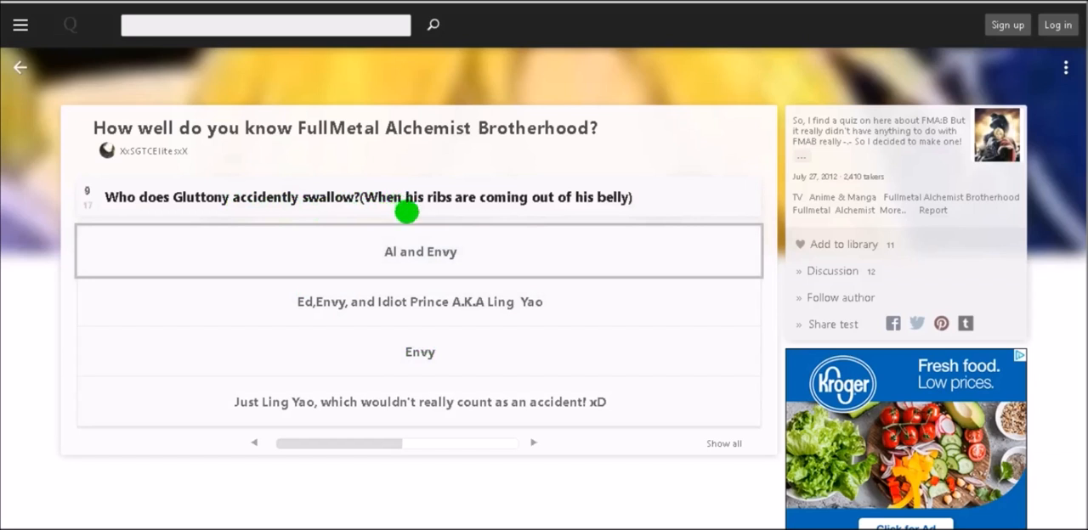
{"action": "left_click", "coordinate": [420, 252]}
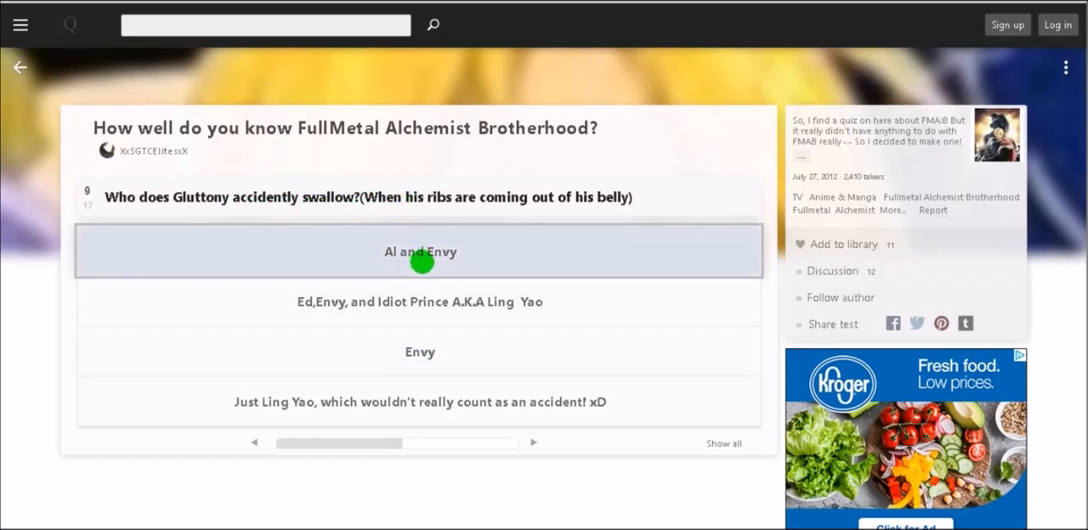
{"action": "mouse_move", "coordinate": [355, 316]}
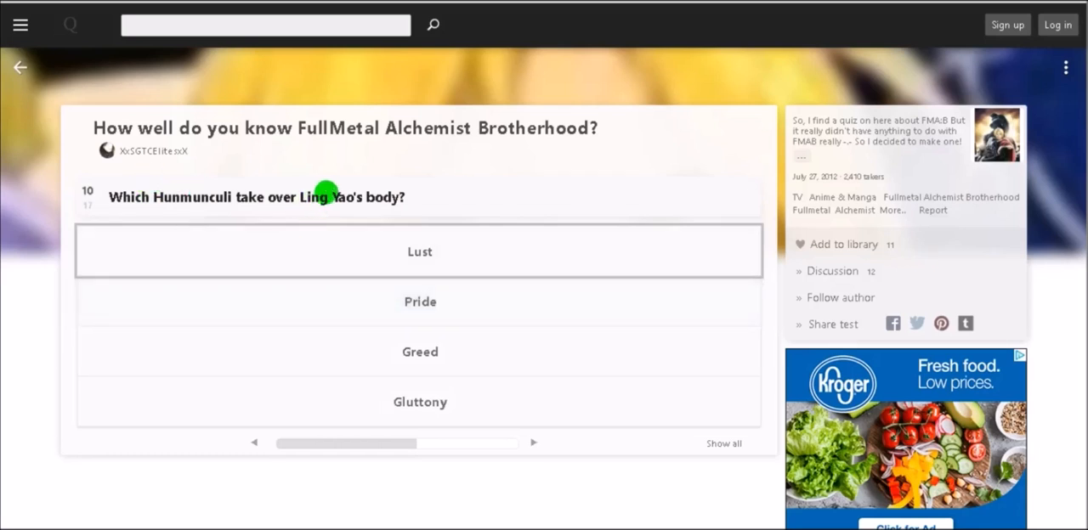
{"action": "mouse_move", "coordinate": [422, 179]}
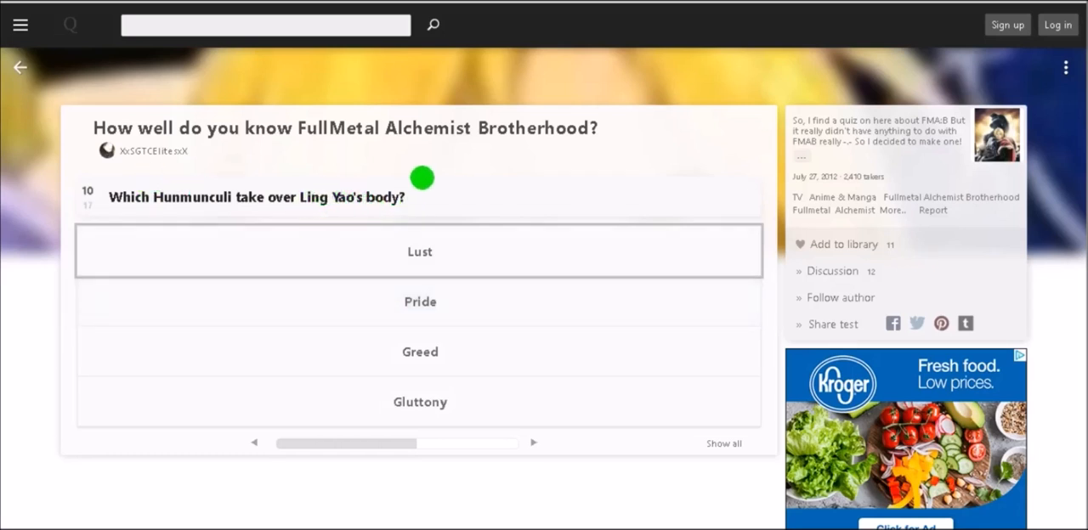
{"action": "mouse_move", "coordinate": [420, 352]}
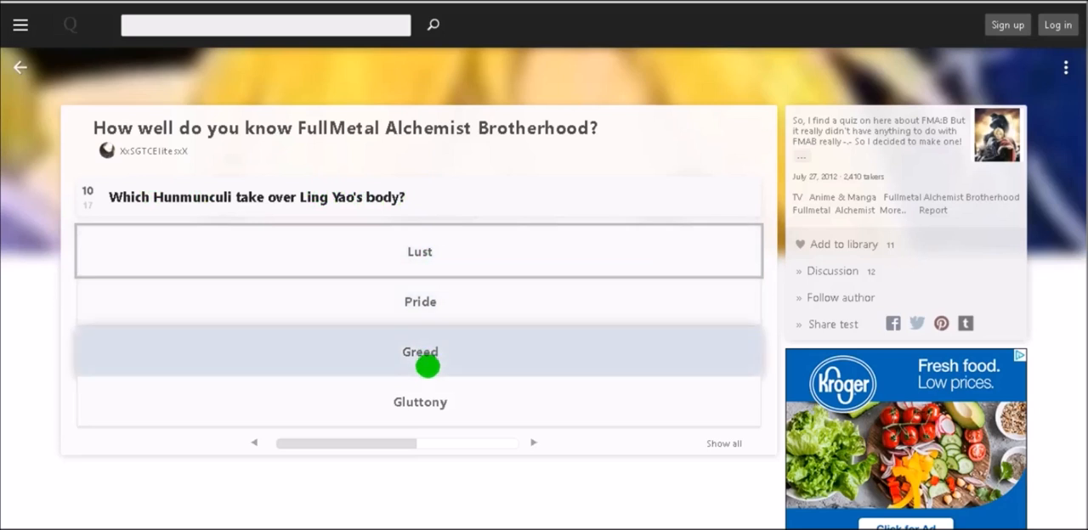
{"action": "left_click", "coordinate": [419, 352]}
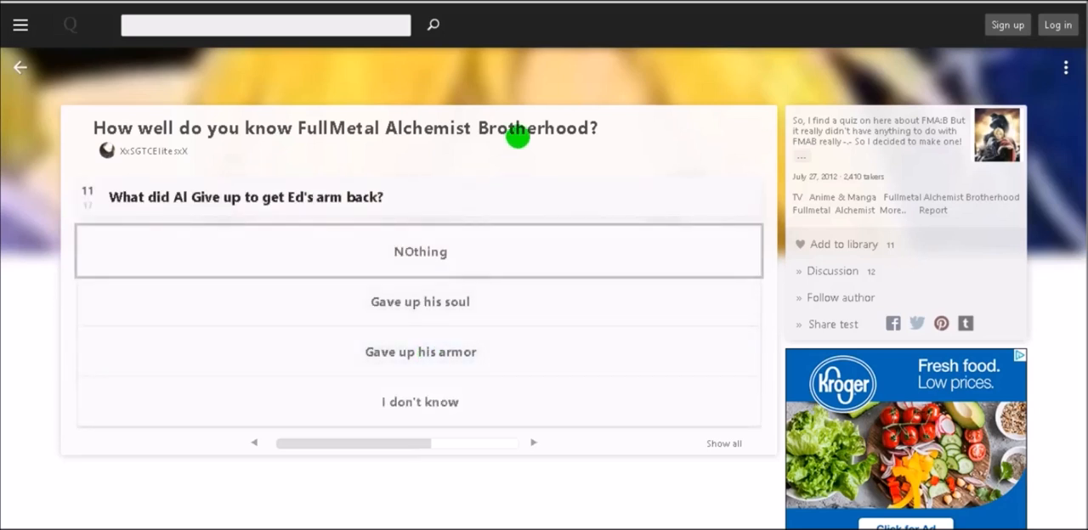
{"action": "mouse_move", "coordinate": [442, 176]}
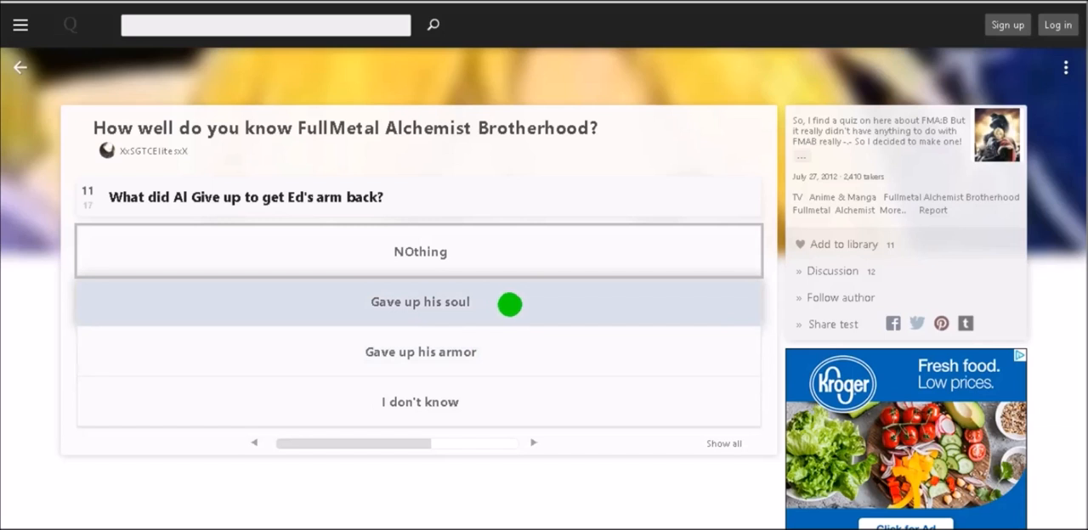
{"action": "mouse_move", "coordinate": [442, 302]}
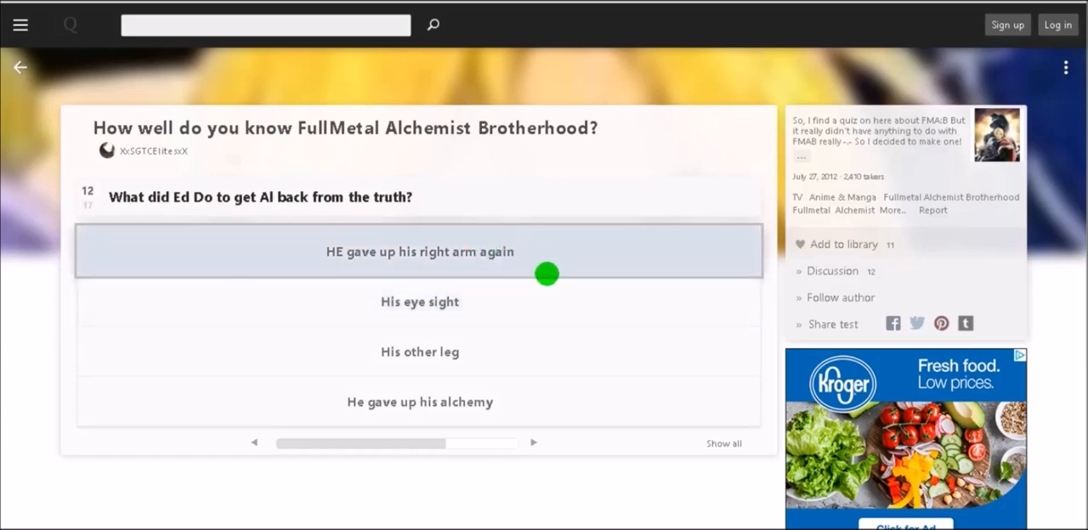
{"action": "mouse_move", "coordinate": [495, 376]}
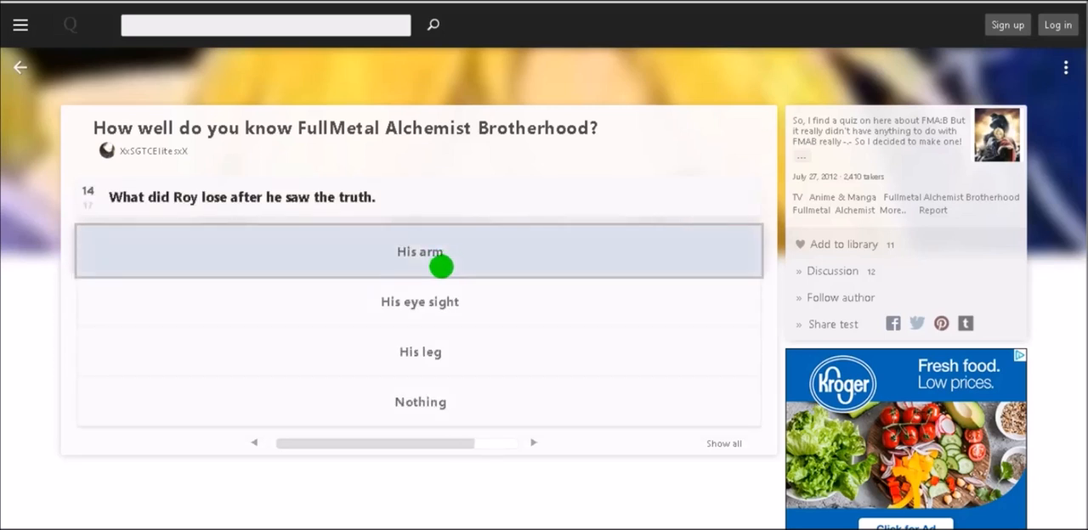
{"action": "mouse_move", "coordinate": [463, 331]}
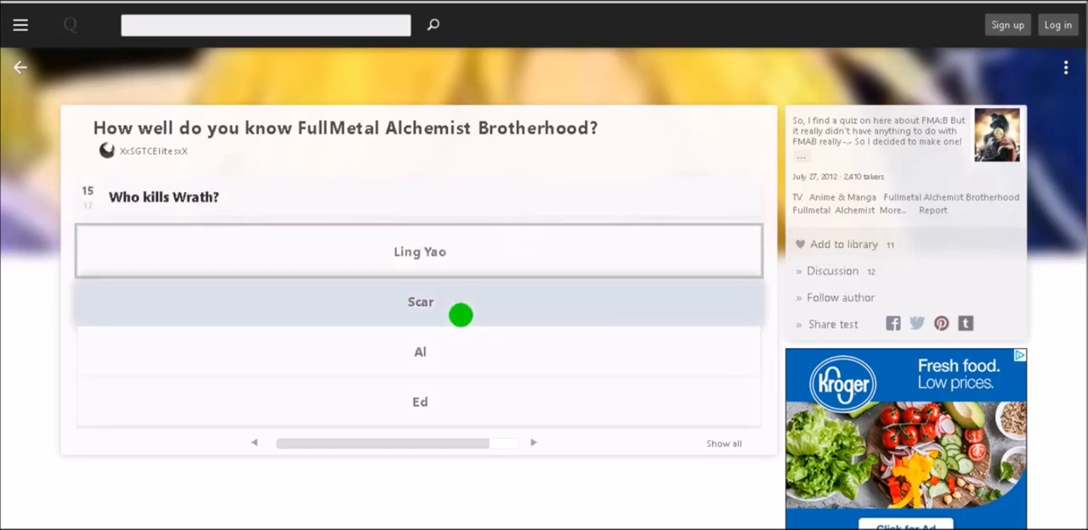
{"action": "mouse_move", "coordinate": [448, 293]}
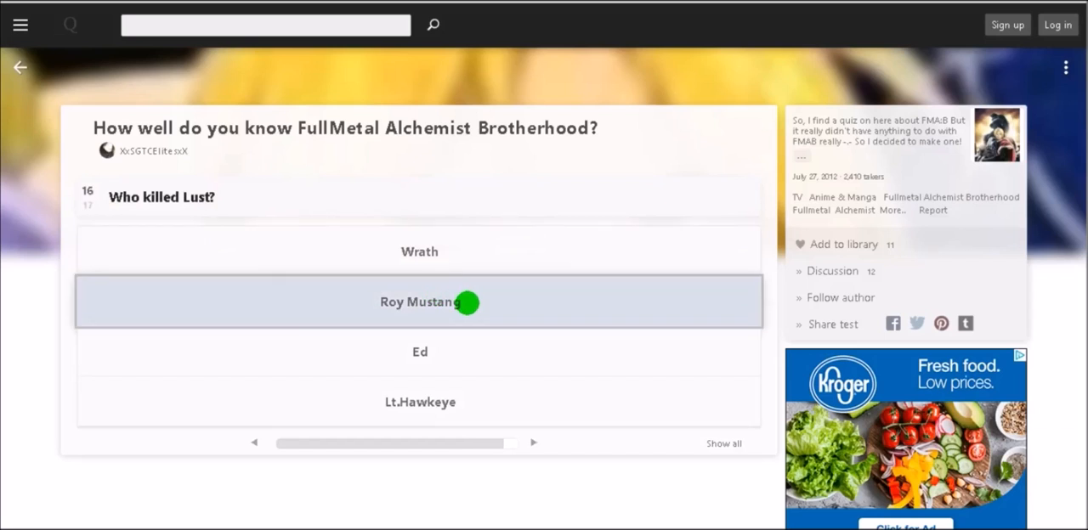
Step: Choose Roy Mustang as Lust's killer and pick a favourite homunculus for the last question
{"action": "left_click", "coordinate": [420, 301]}
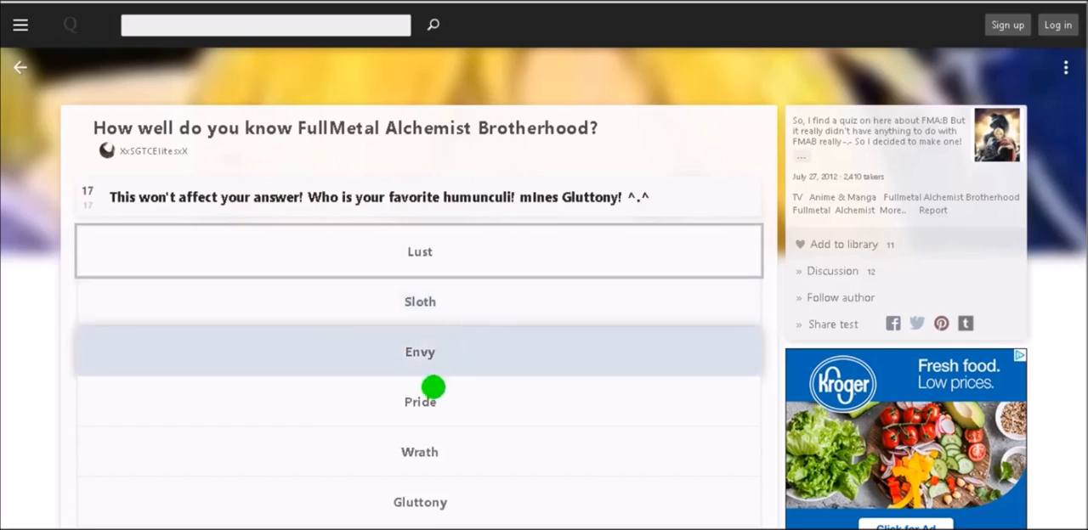
{"action": "mouse_move", "coordinate": [459, 324]}
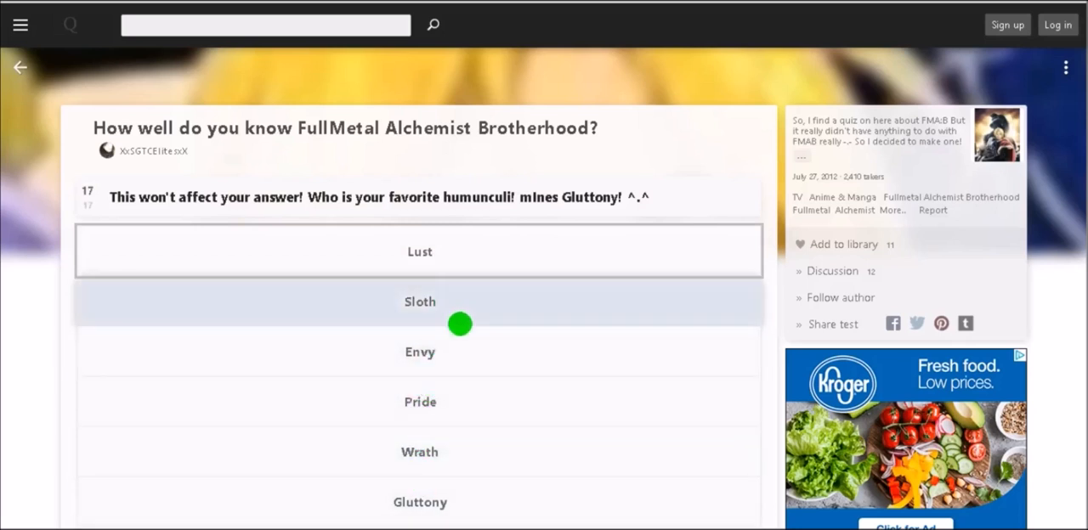
{"action": "scroll", "scroll_direction": "down", "scroll_amount": 3}
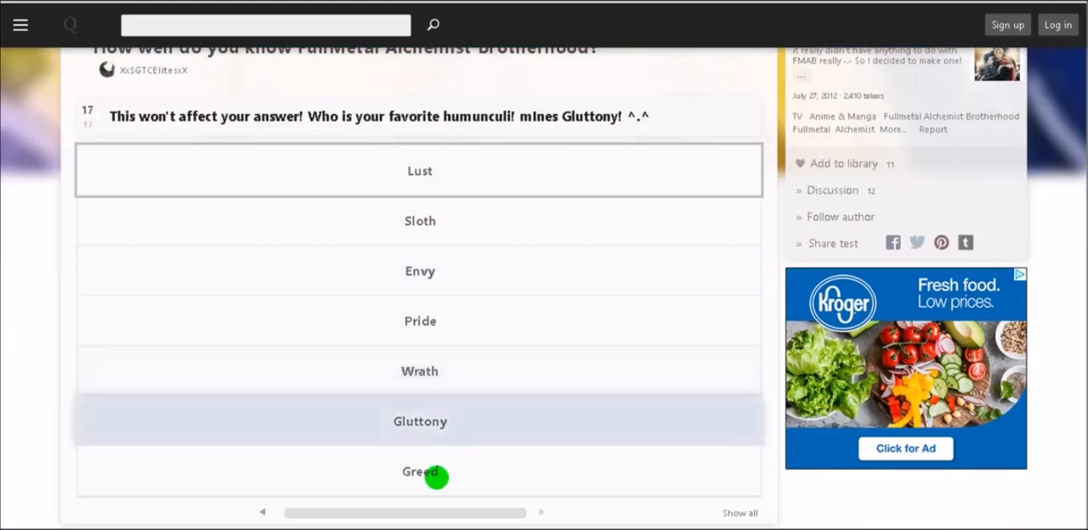
{"action": "left_click", "coordinate": [419, 473]}
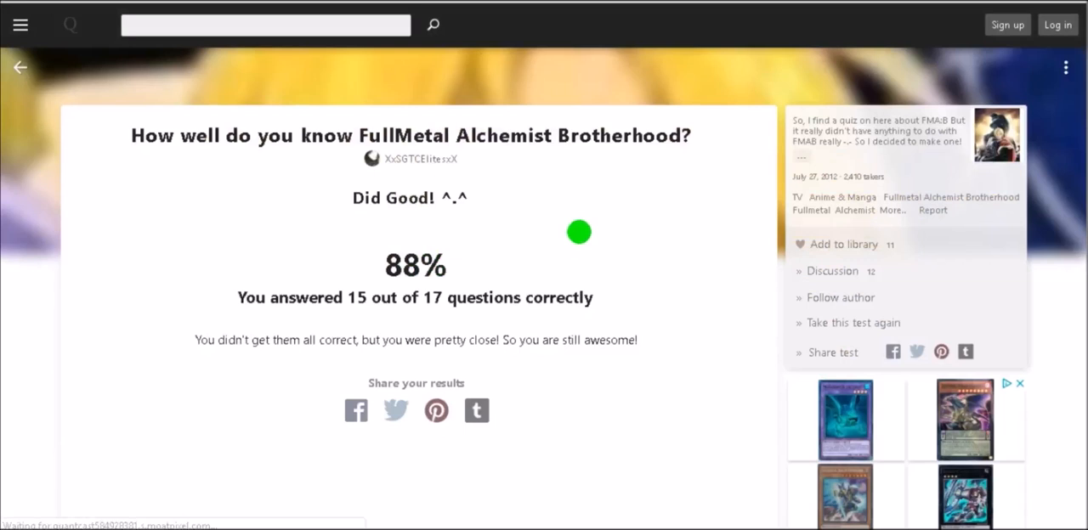
Step: Scroll through the 88% (15/17) results page and back up
{"action": "scroll", "scroll_direction": "down", "scroll_amount": 3}
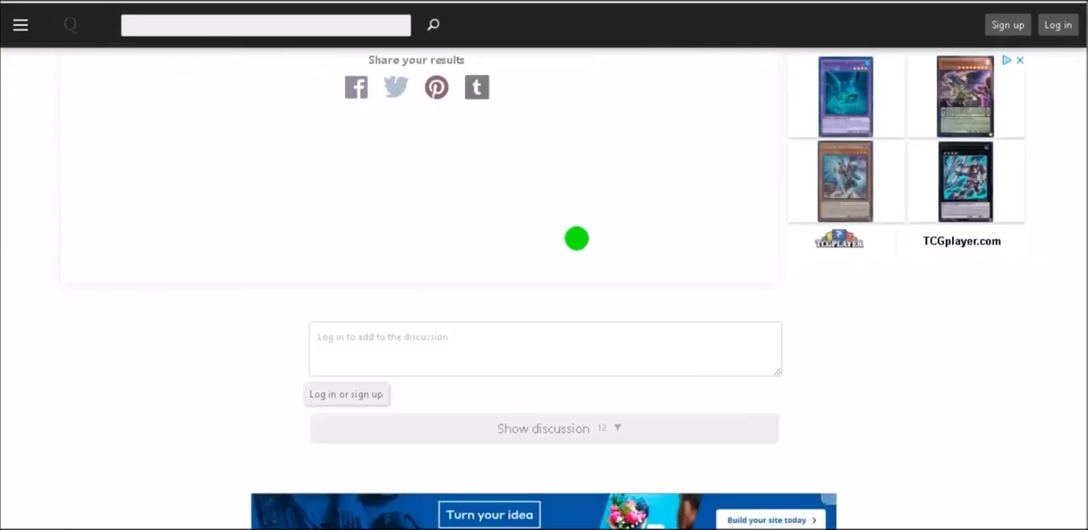
{"action": "scroll", "scroll_direction": "up", "scroll_amount": 3}
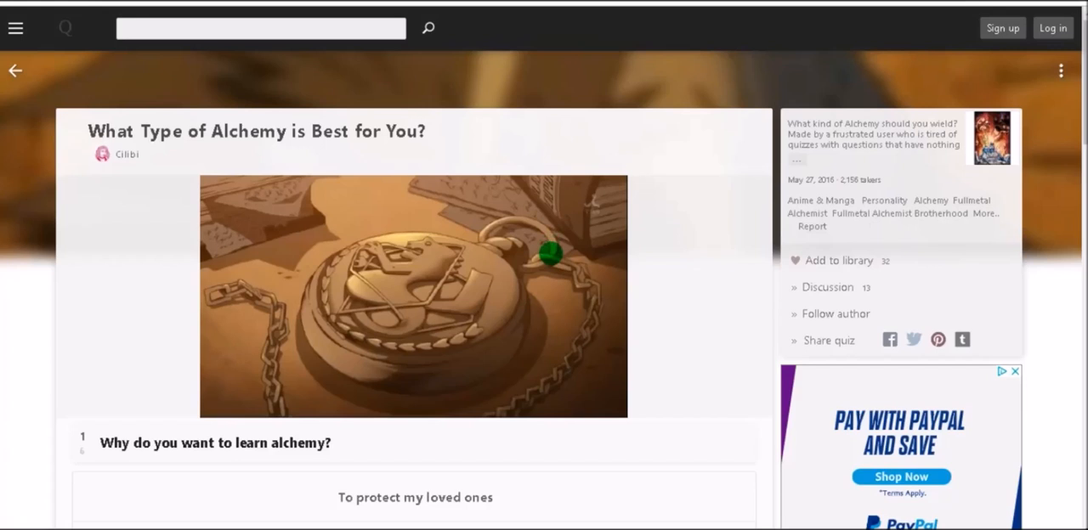
{"action": "mouse_move", "coordinate": [190, 259]}
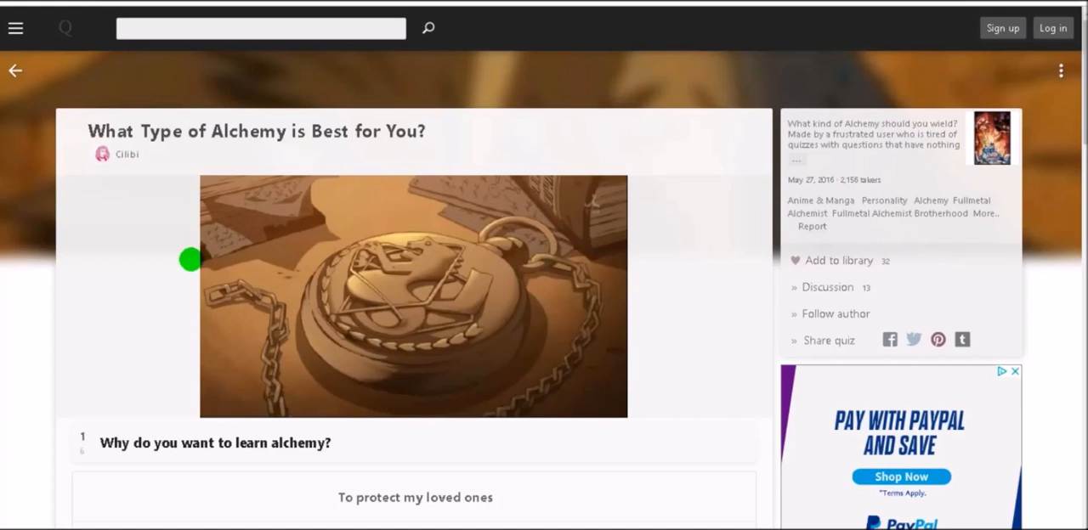
Step: Scroll down to question 1, 'Why do you want to learn alchemy?', and its five choices
{"action": "scroll", "scroll_direction": "down", "scroll_amount": 3}
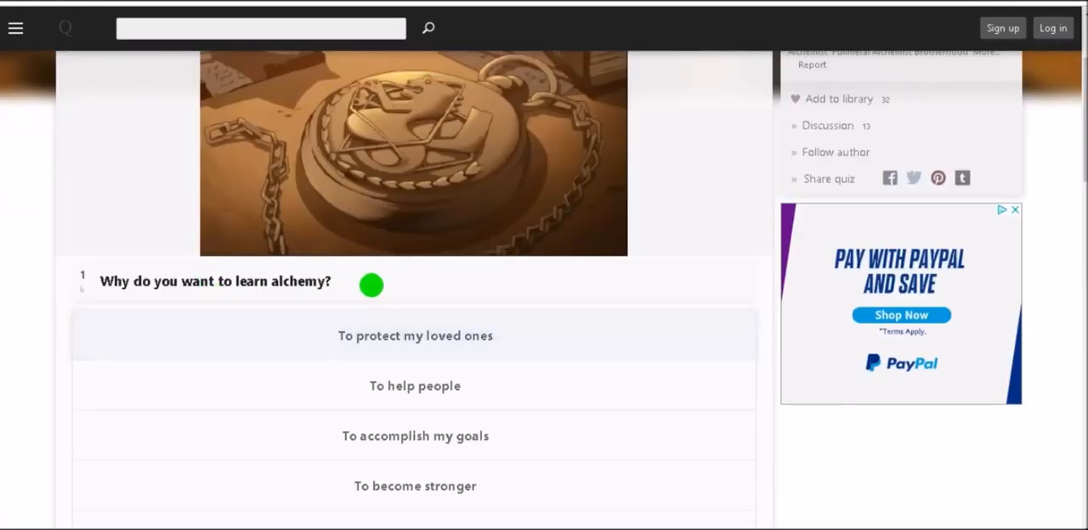
{"action": "scroll", "scroll_direction": "down", "scroll_amount": 3}
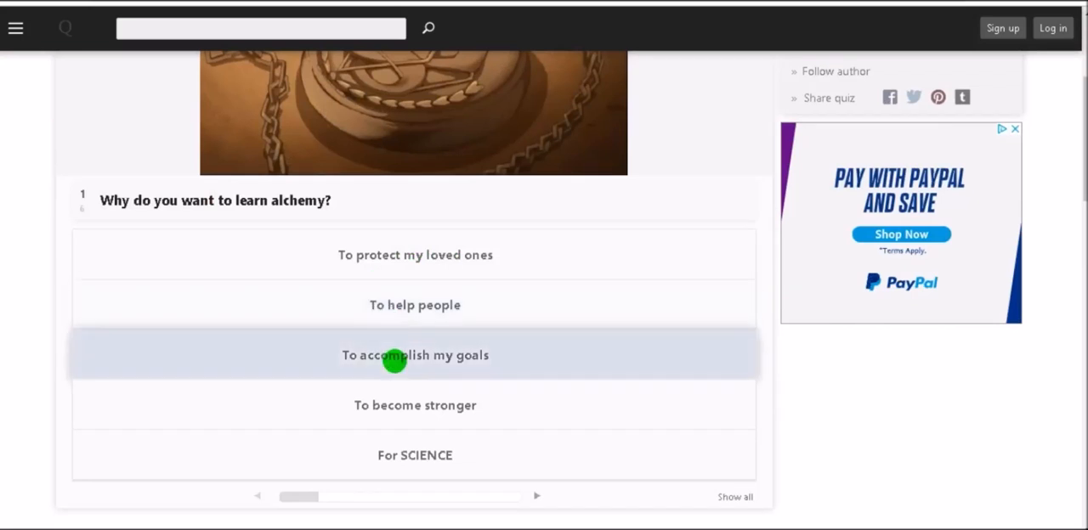
{"action": "mouse_move", "coordinate": [391, 405]}
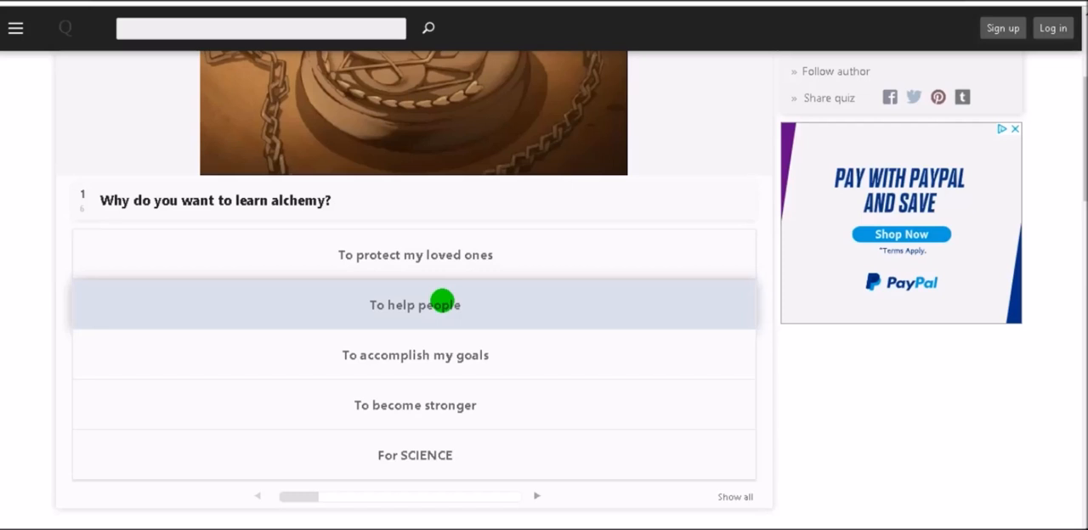
{"action": "mouse_move", "coordinate": [415, 355]}
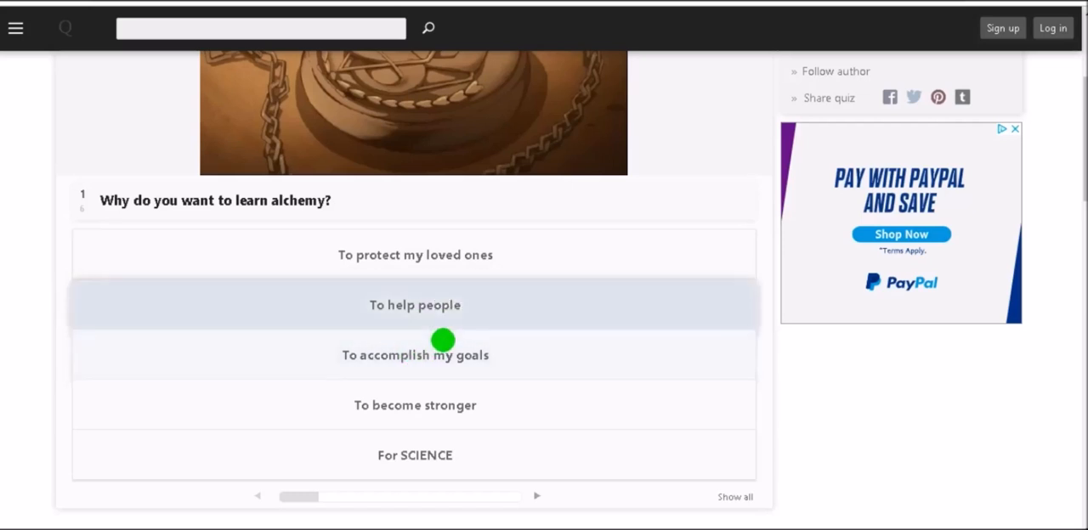
{"action": "mouse_move", "coordinate": [453, 332]}
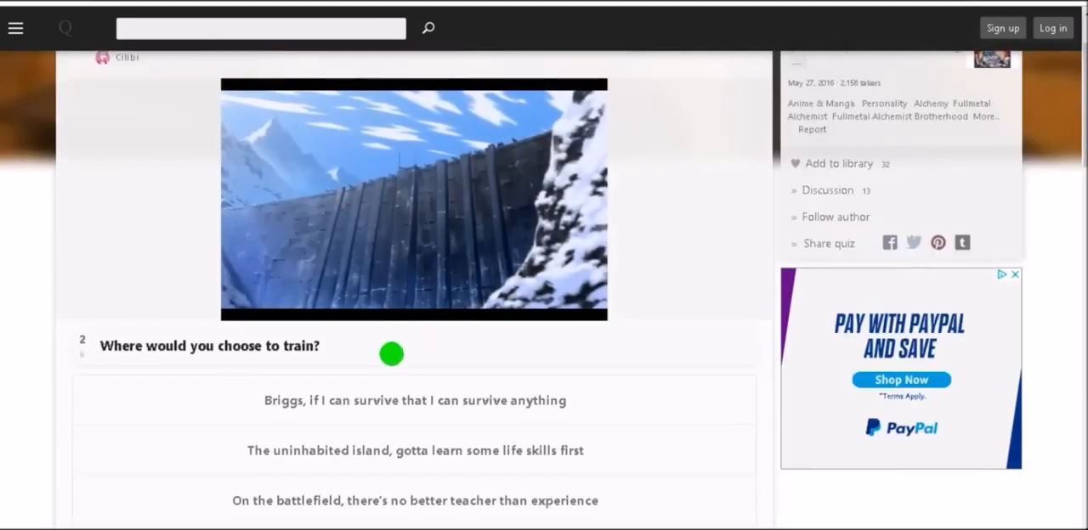
Step: Answer question 3 with 'I like options in my fighting style'
{"action": "scroll", "scroll_direction": "down", "scroll_amount": 3}
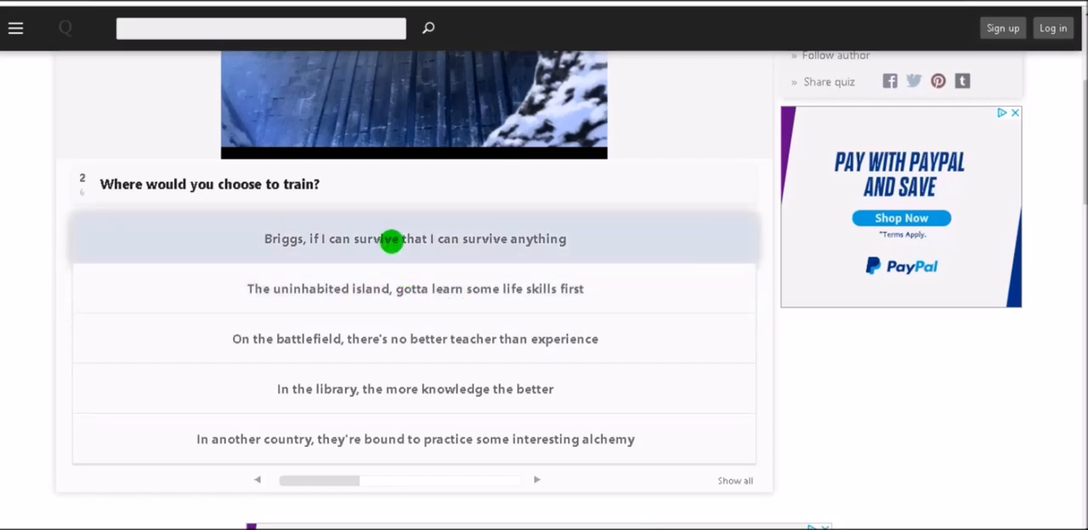
{"action": "mouse_move", "coordinate": [258, 266]}
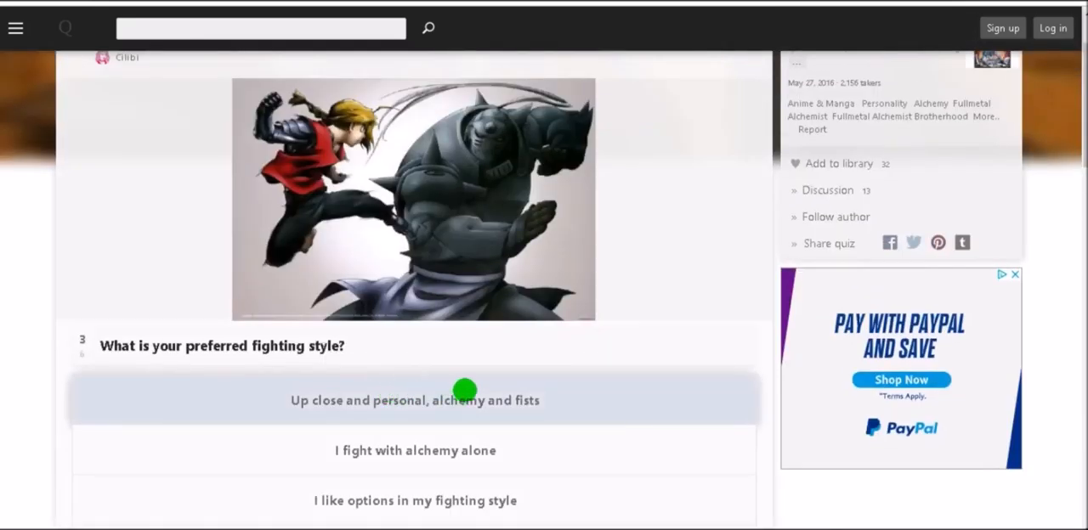
{"action": "mouse_move", "coordinate": [494, 363]}
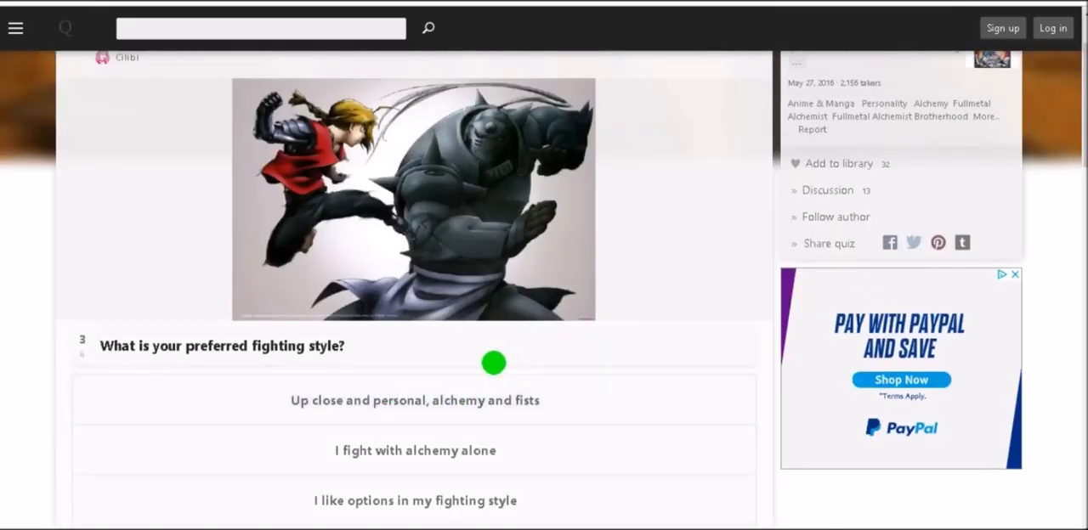
{"action": "scroll", "scroll_direction": "down", "scroll_amount": 3}
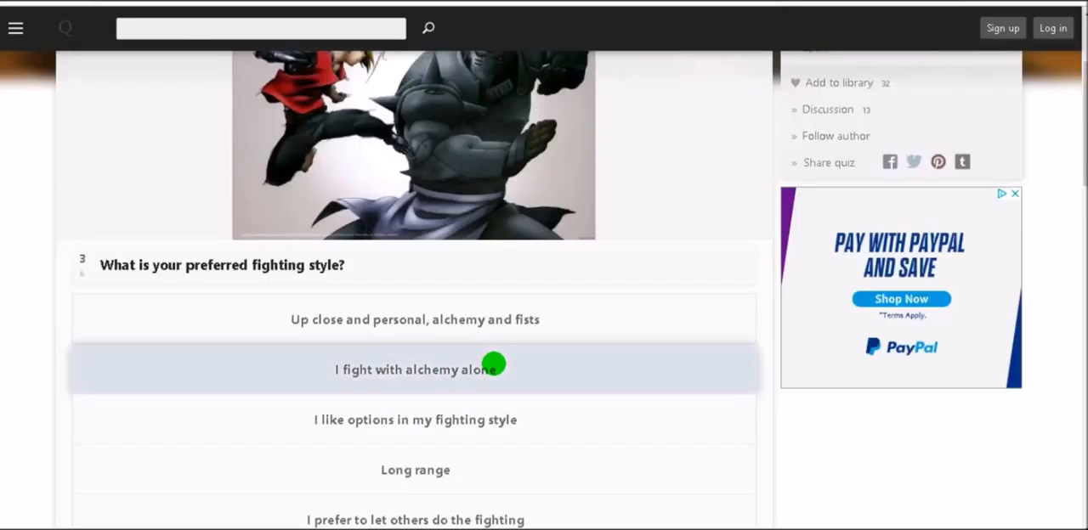
{"action": "scroll", "scroll_direction": "down", "scroll_amount": 3}
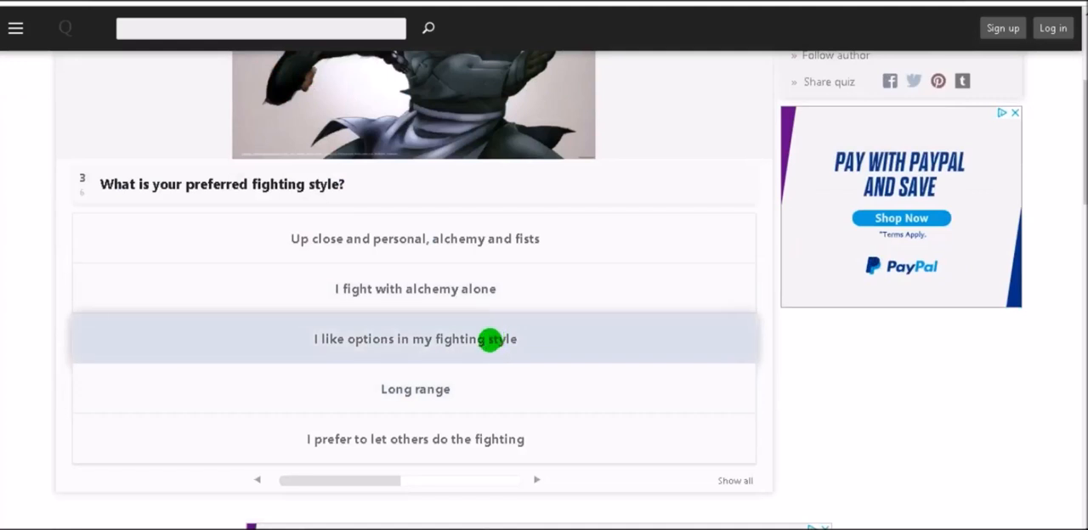
{"action": "left_click", "coordinate": [415, 338]}
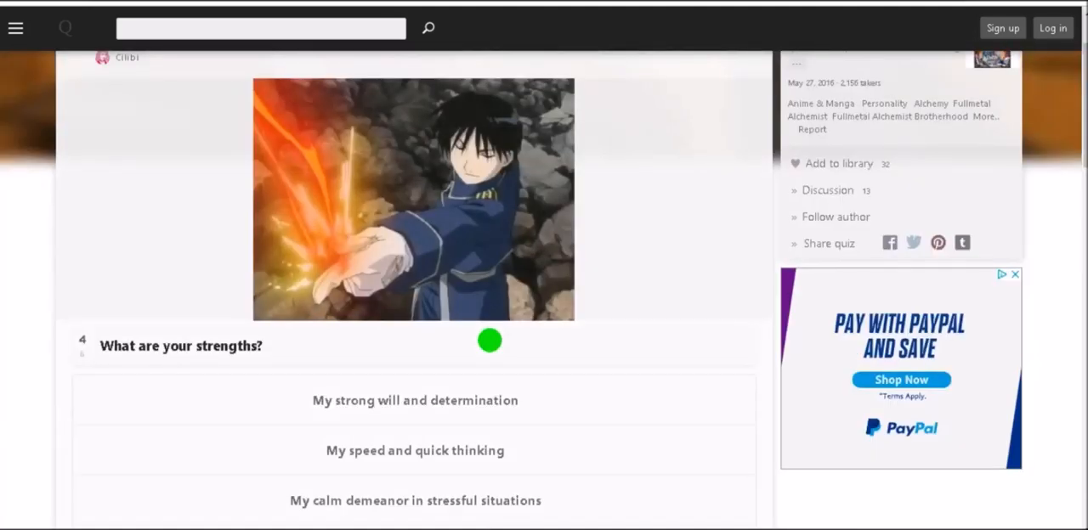
Step: Scroll through the strengths and stronger-enemies questions down to the final Truth question
{"action": "scroll", "scroll_direction": "down", "scroll_amount": 3}
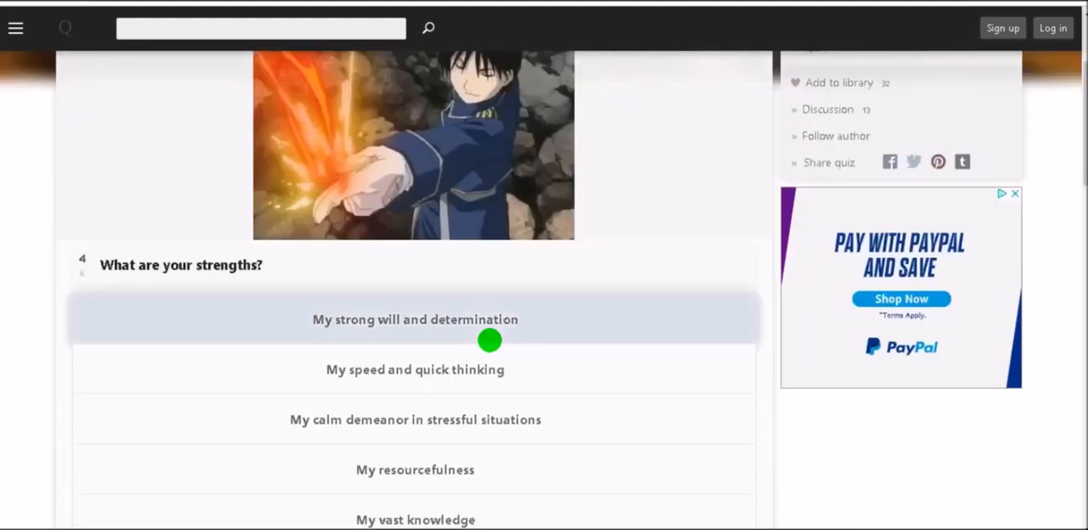
{"action": "scroll", "scroll_direction": "down", "scroll_amount": 3}
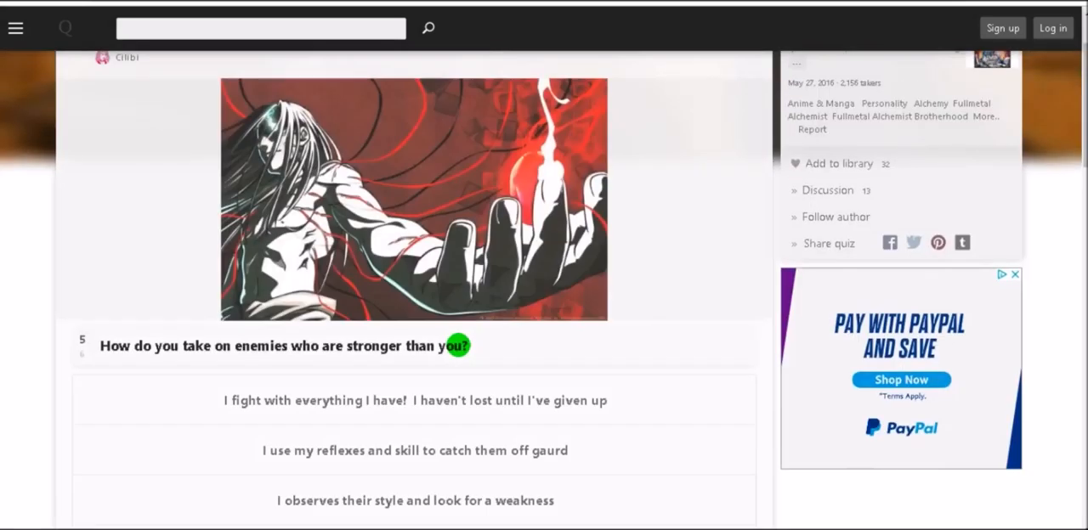
{"action": "mouse_move", "coordinate": [457, 360]}
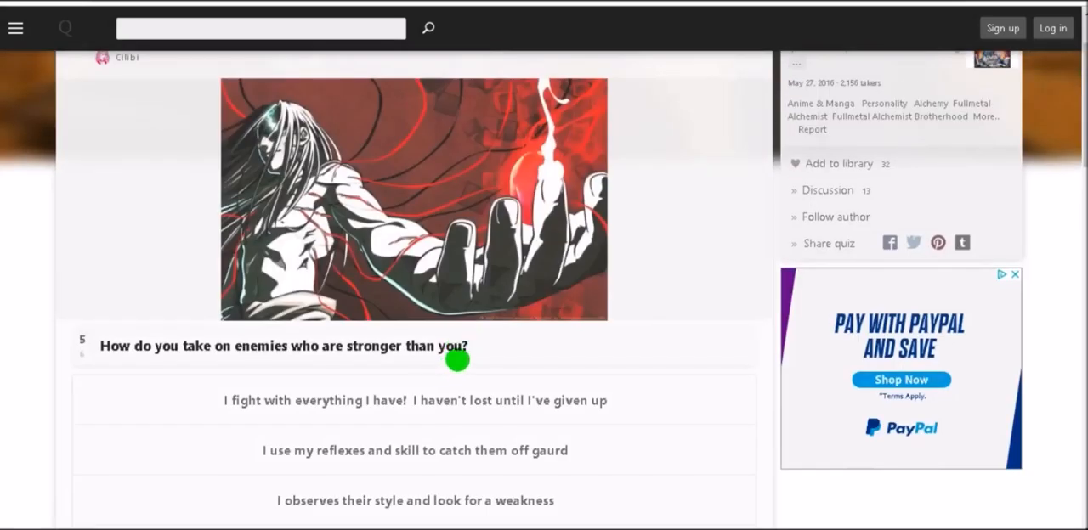
{"action": "scroll", "scroll_direction": "down", "scroll_amount": 3}
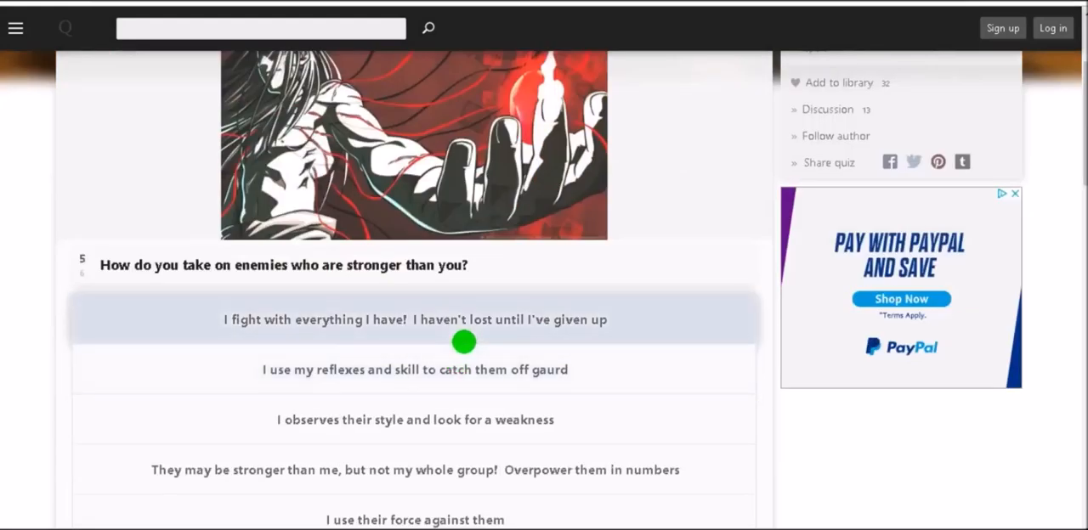
{"action": "mouse_move", "coordinate": [476, 330]}
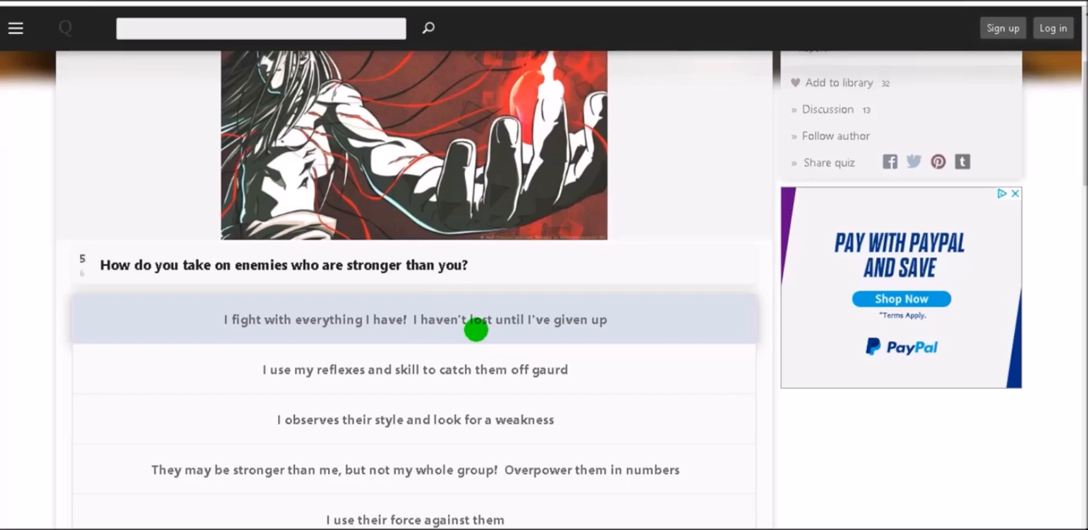
{"action": "scroll", "scroll_direction": "down", "scroll_amount": 3}
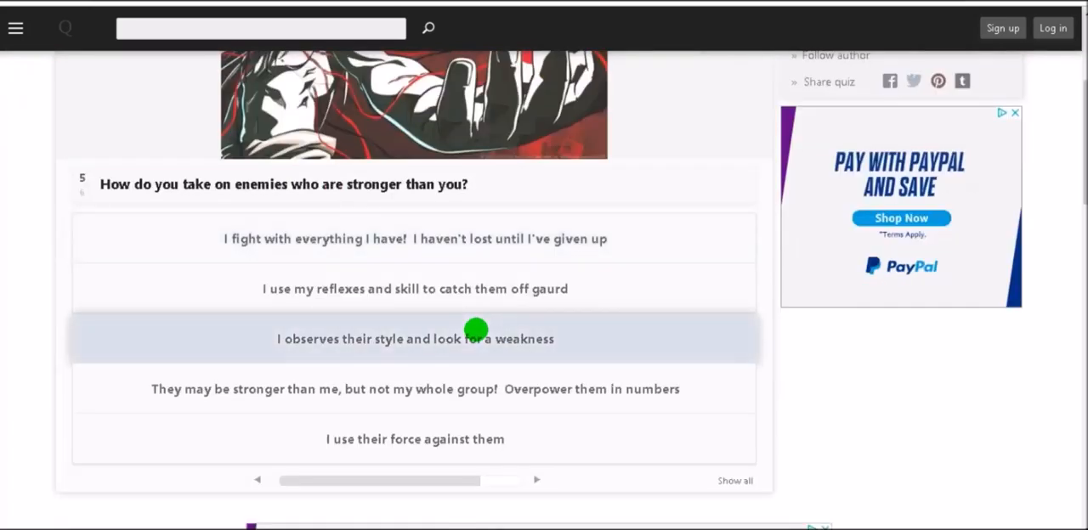
{"action": "mouse_move", "coordinate": [477, 321]}
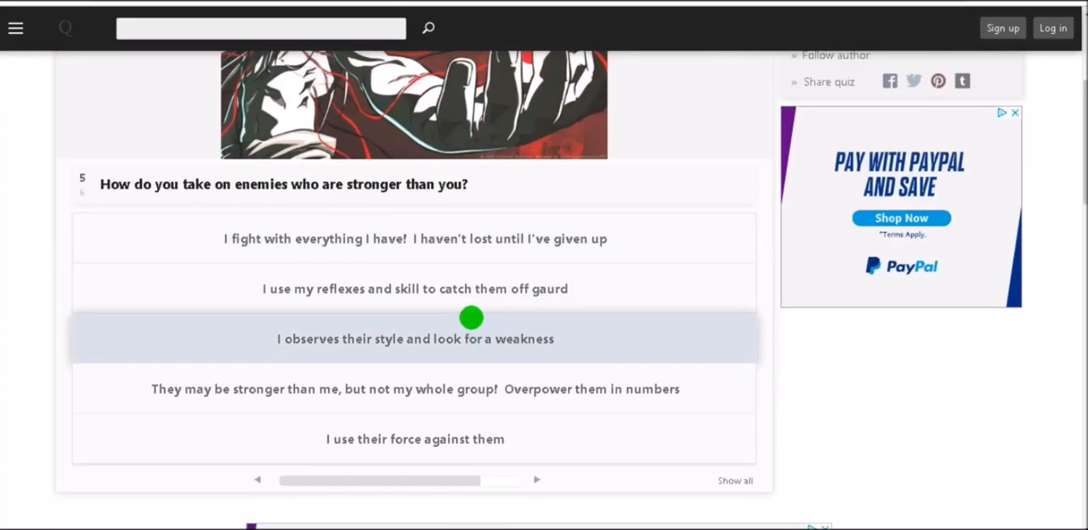
{"action": "mouse_move", "coordinate": [407, 343]}
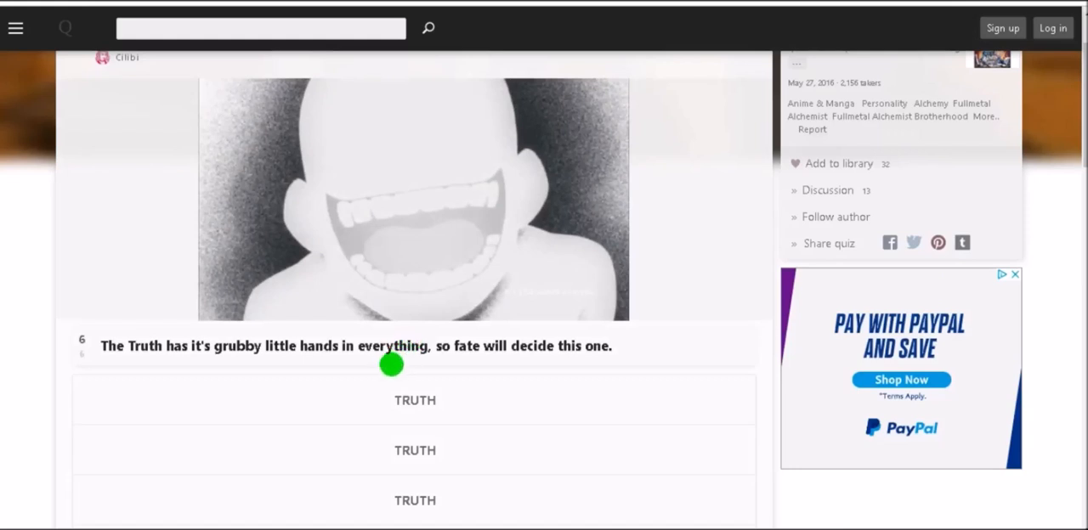
{"action": "scroll", "scroll_direction": "down", "scroll_amount": 3}
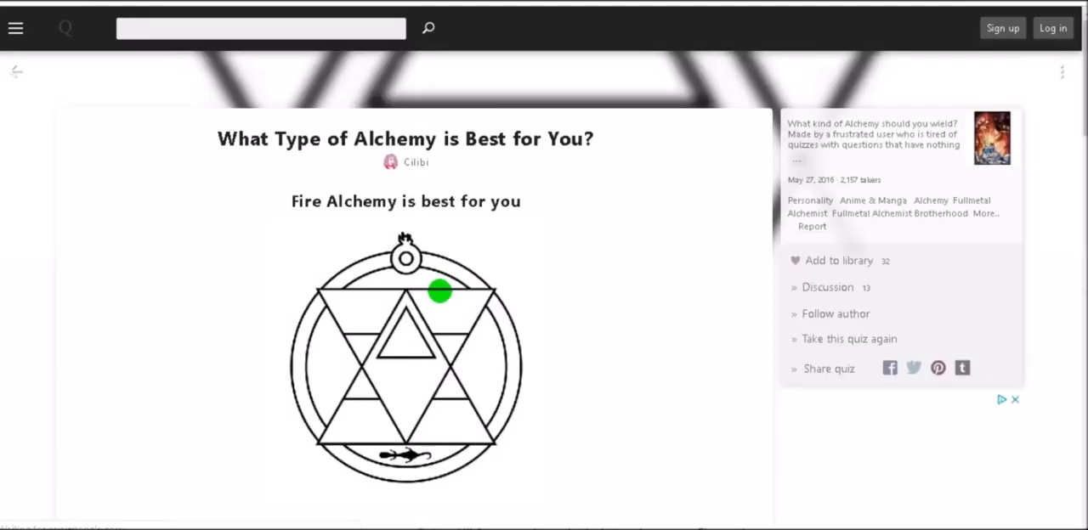
Step: Scroll through the 'Fire Alchemy is best for you' result description
{"action": "scroll", "scroll_direction": "down", "scroll_amount": 3}
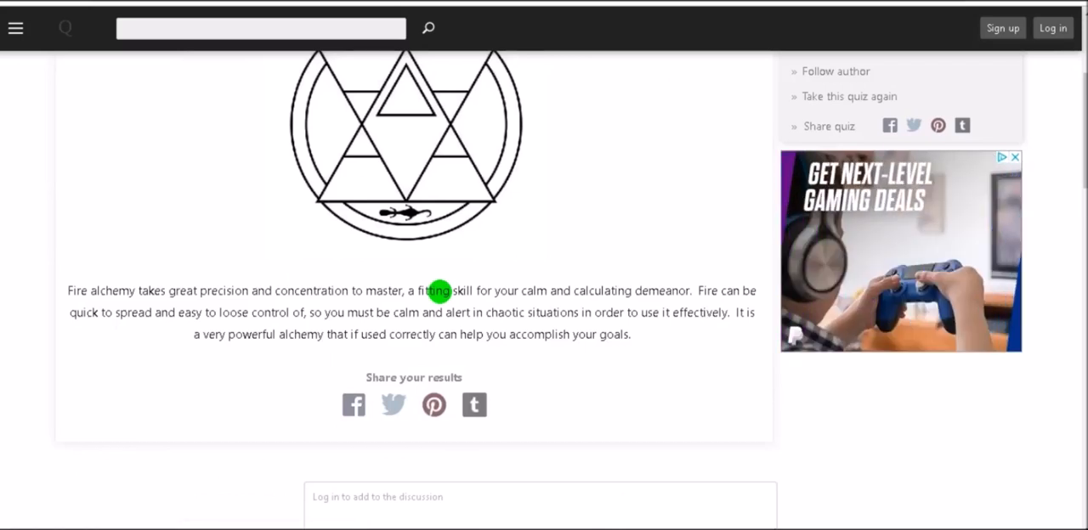
{"action": "mouse_move", "coordinate": [529, 348]}
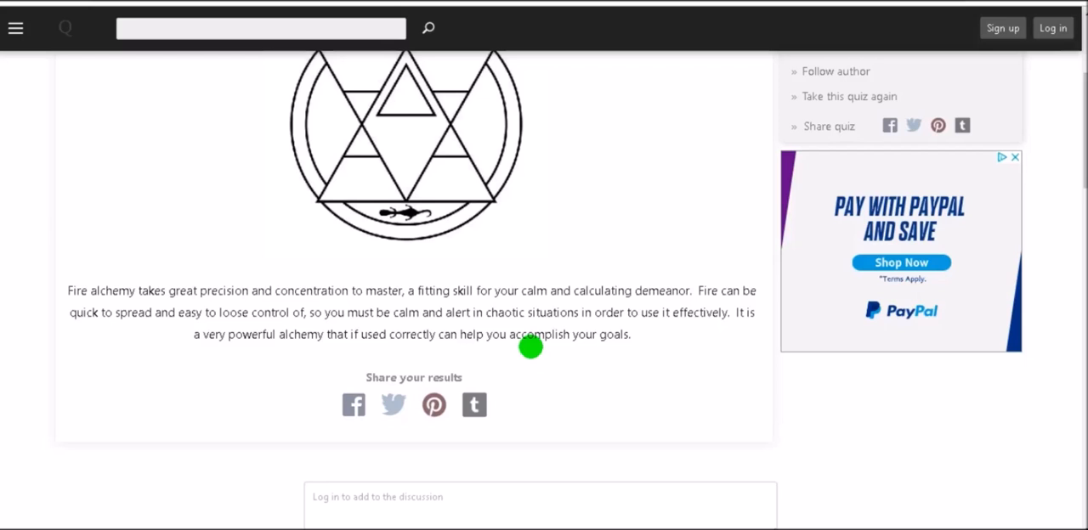
{"action": "scroll", "scroll_direction": "up", "scroll_amount": 3}
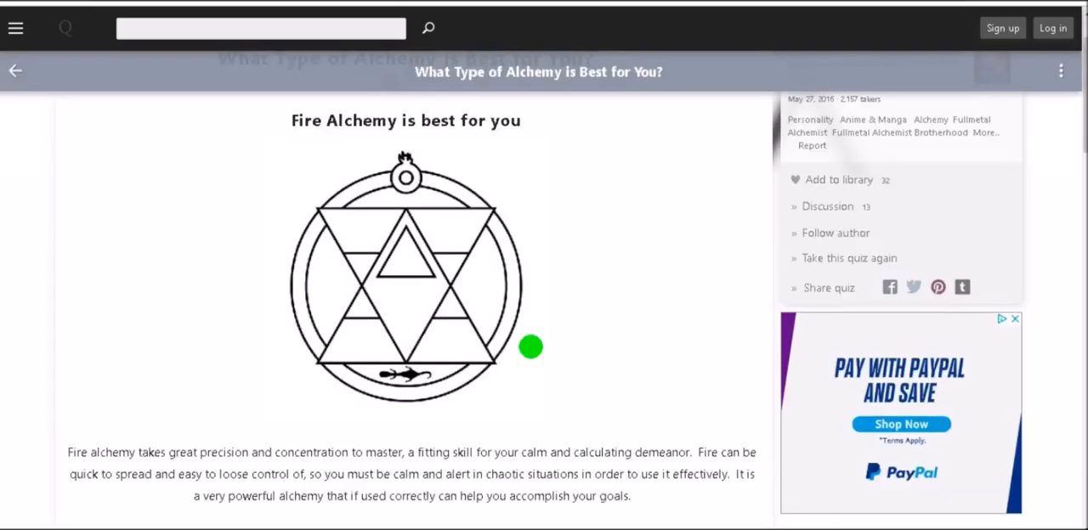
{"action": "mouse_move", "coordinate": [344, 149]}
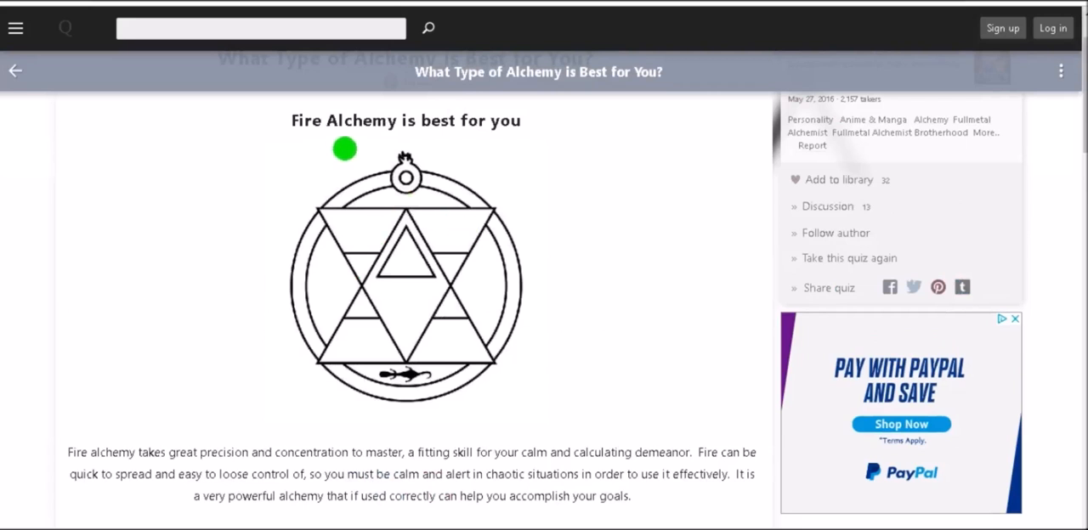
{"action": "scroll", "scroll_direction": "up", "scroll_amount": 3}
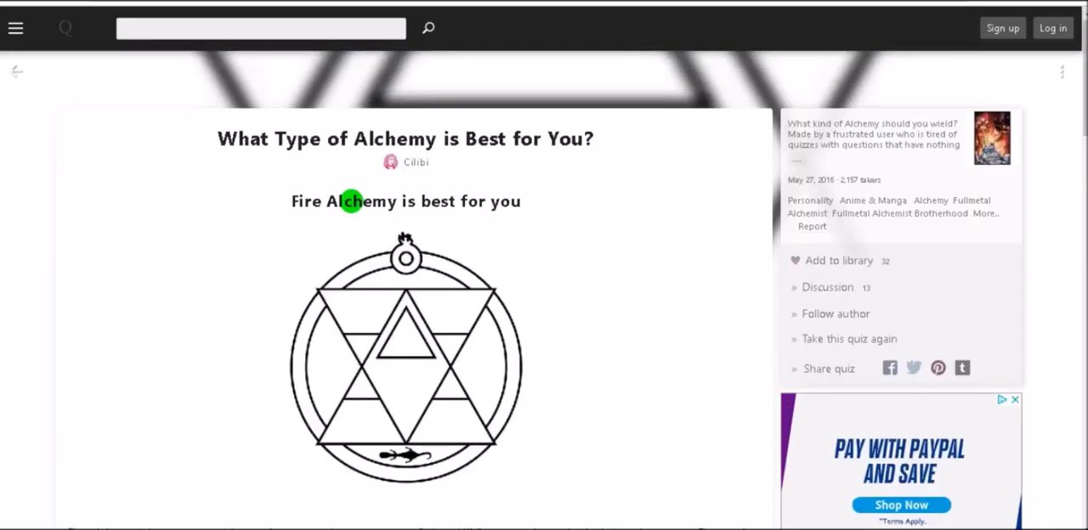
{"action": "mouse_move", "coordinate": [380, 212]}
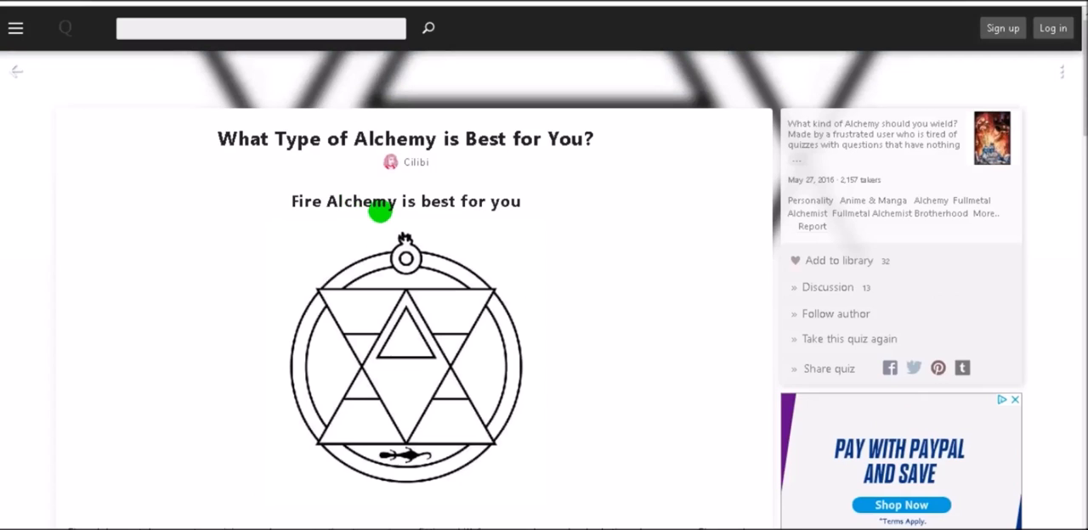
{"action": "mouse_move", "coordinate": [362, 202]}
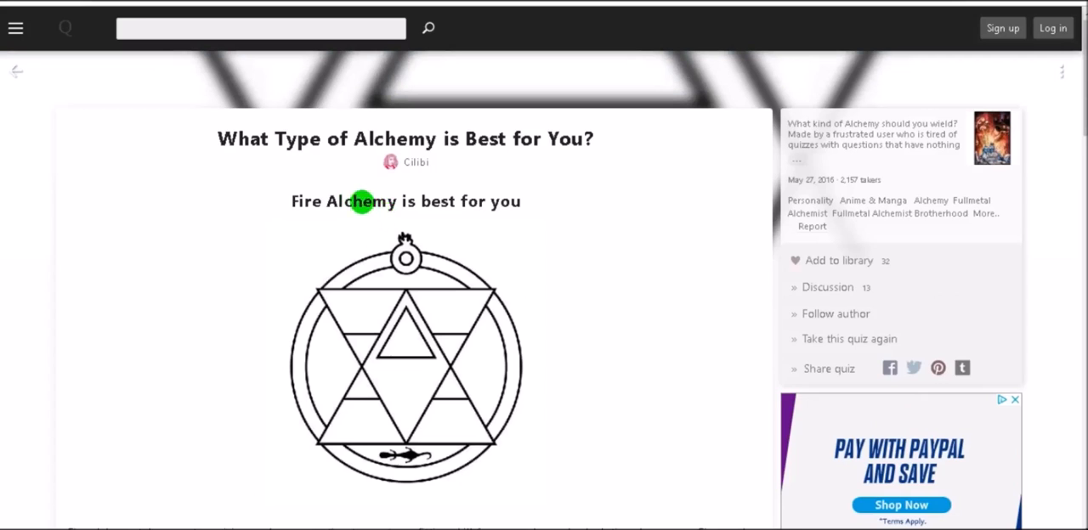
{"action": "mouse_move", "coordinate": [434, 170]}
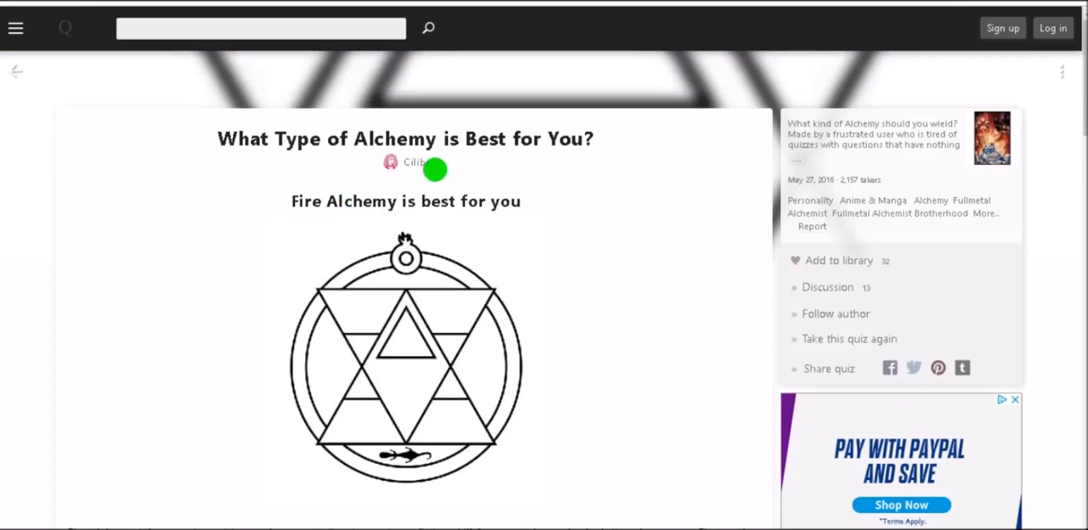
{"action": "mouse_move", "coordinate": [370, 204]}
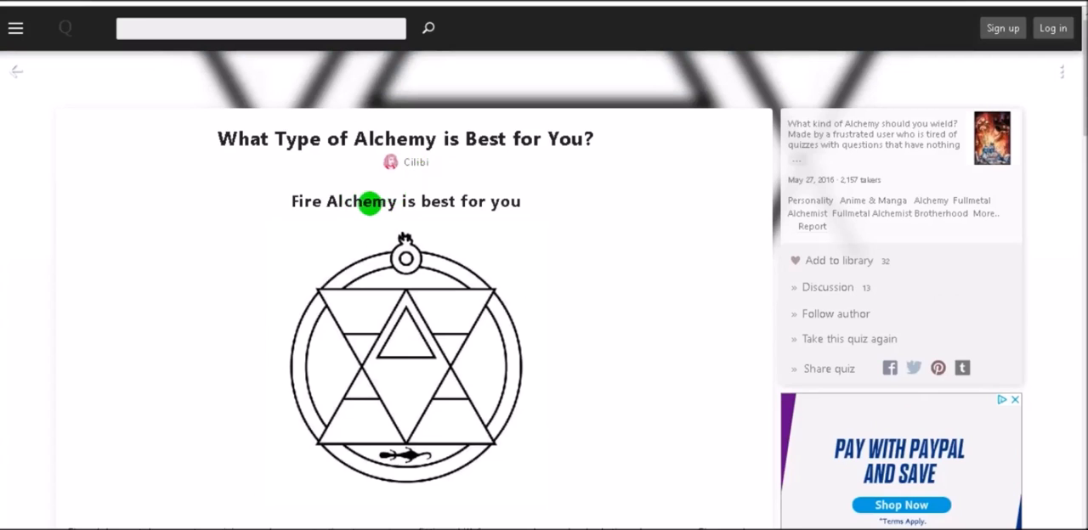
{"action": "mouse_move", "coordinate": [370, 204]}
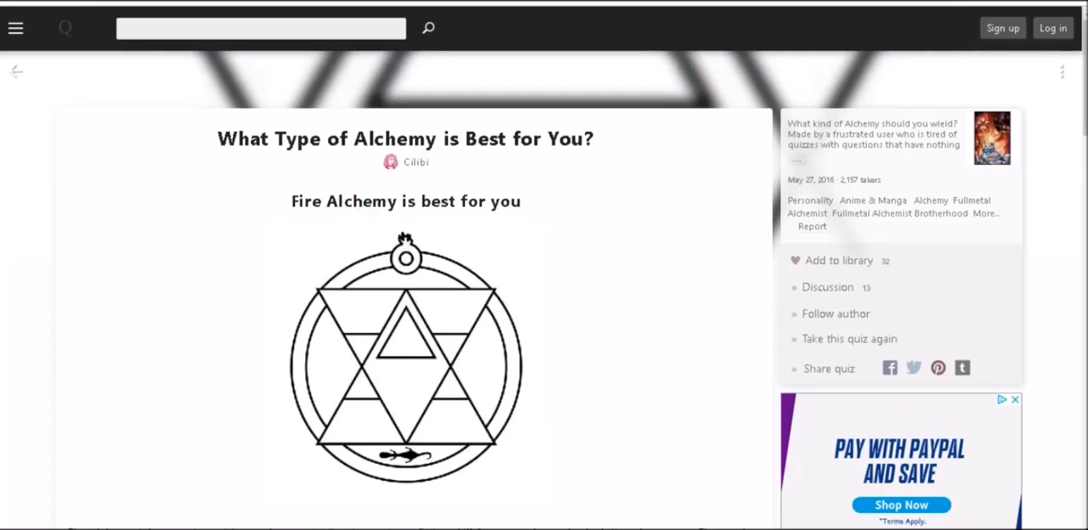